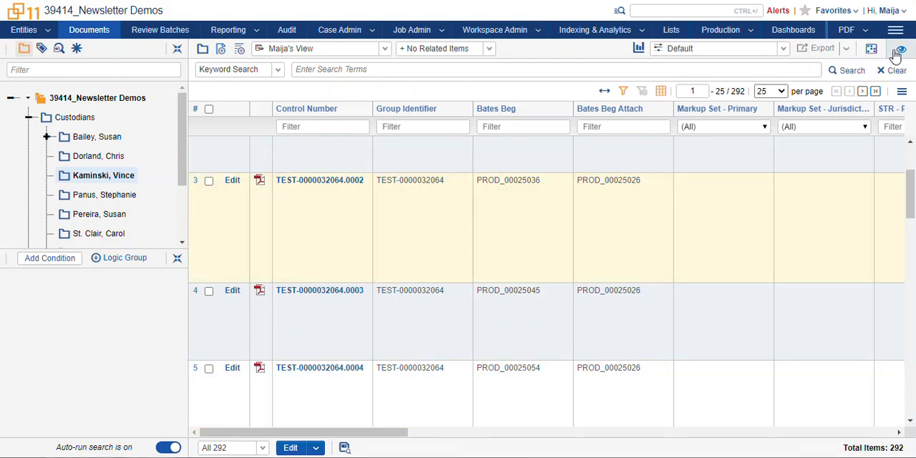
Step: Show the viewer pane beside the document list and scroll to TEST-0000032073.0001
click(902, 48)
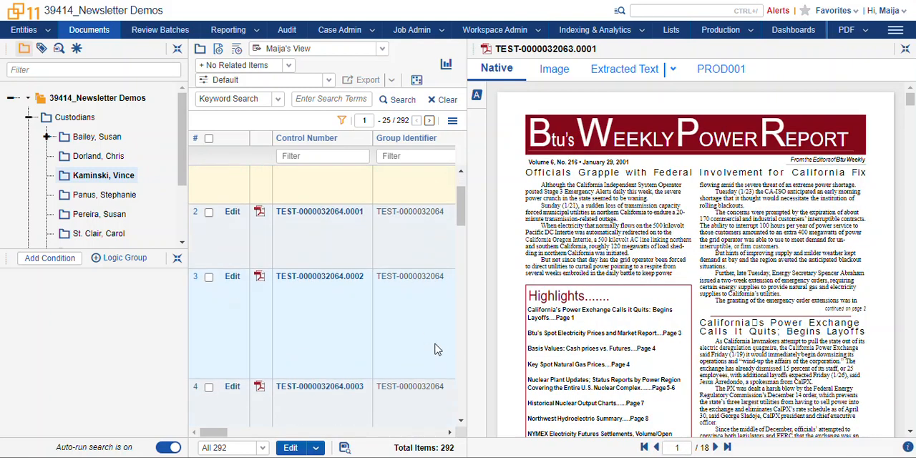
scroll(down, 3)
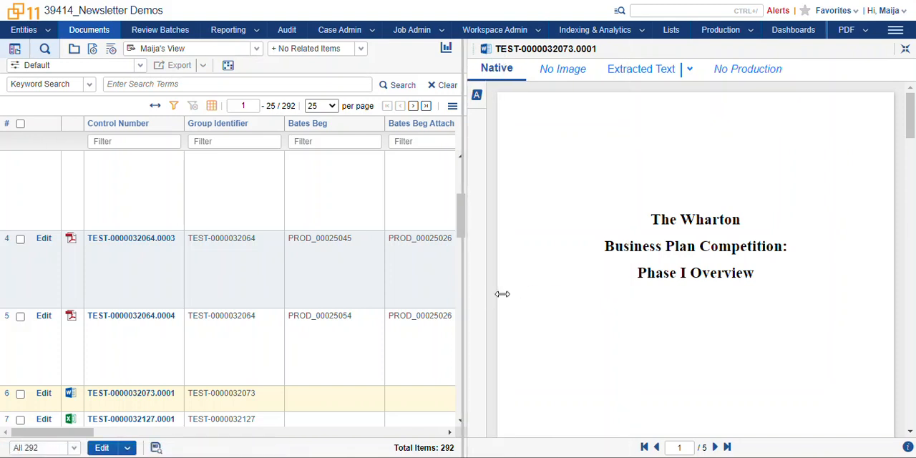
Step: Widen the document list and view the Wharton document's Image, Extracted Text and Production renditions
drag(462, 294, 501, 293)
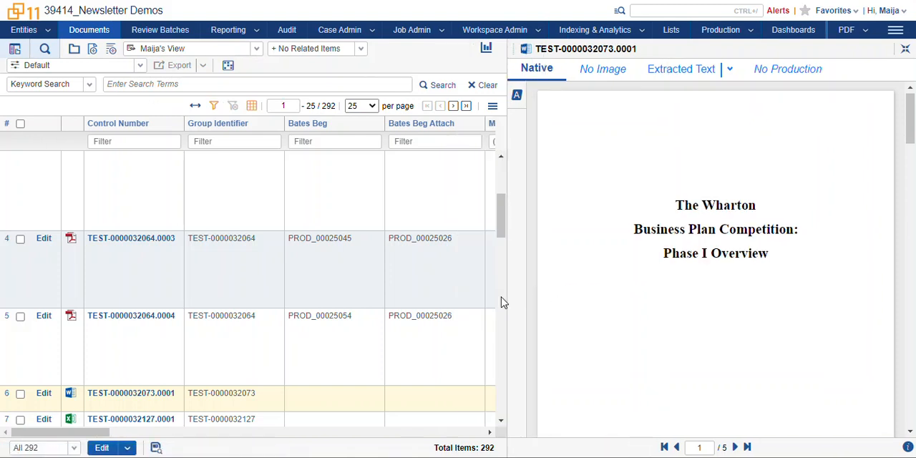
mouse_move(652, 119)
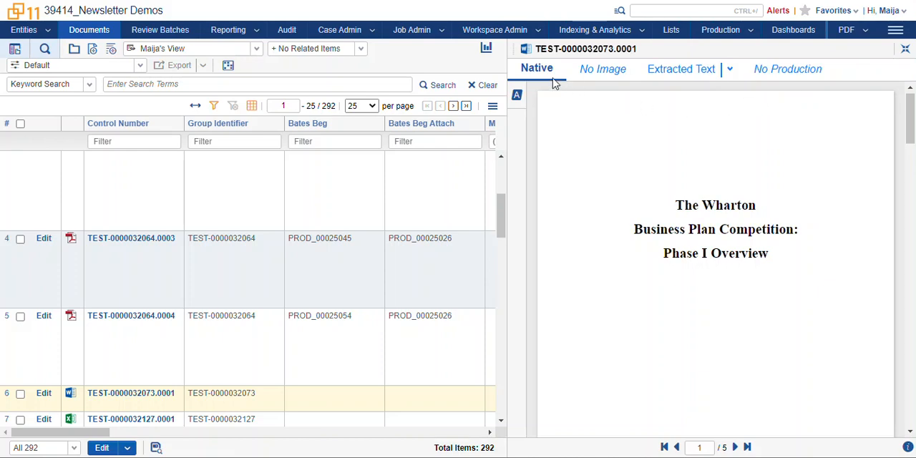
click(603, 68)
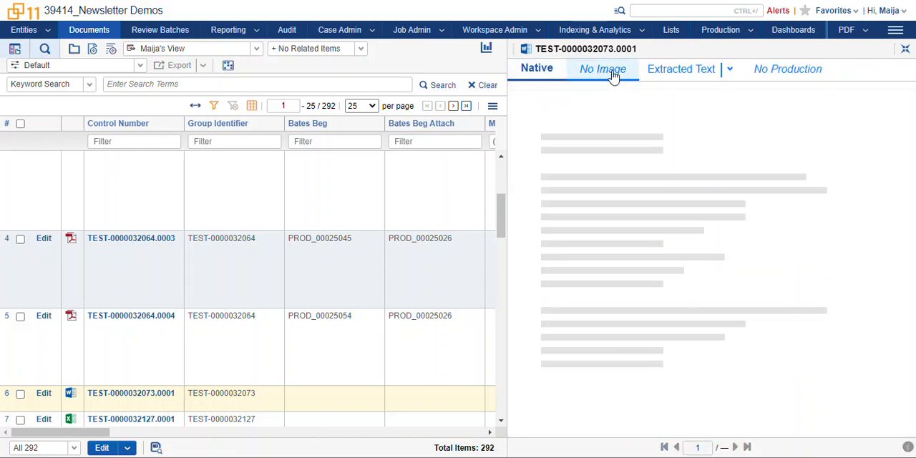
click(681, 69)
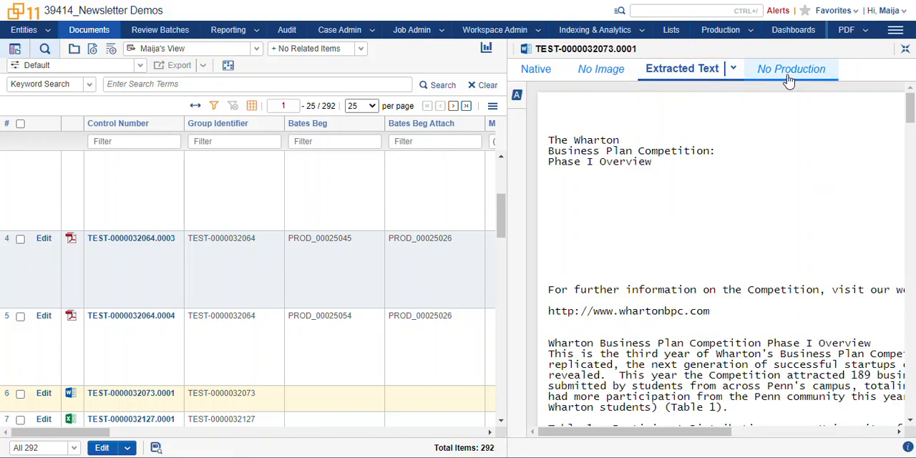
click(790, 68)
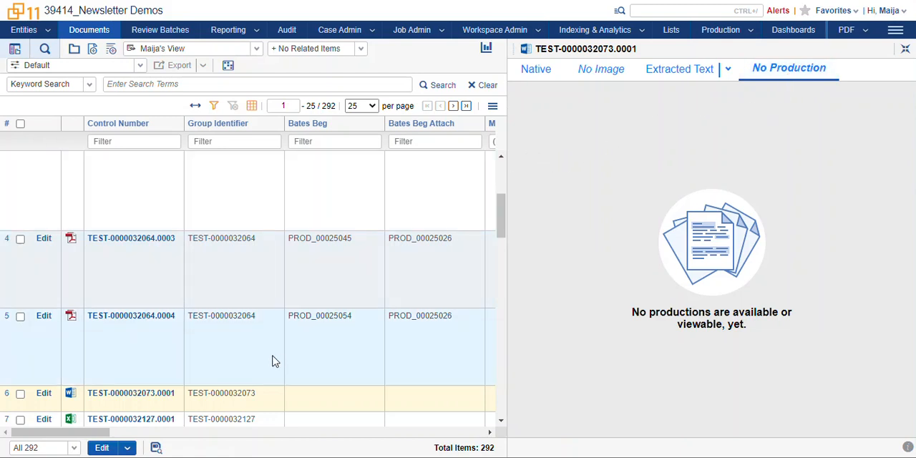
Step: Open TEST-0000032064.0003 natively, turn on persistent highlighting, then view its extracted text
click(131, 238)
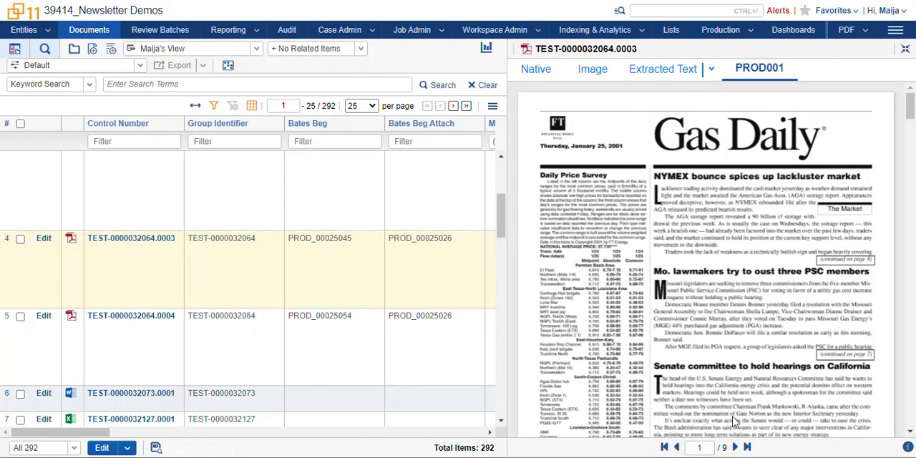
mouse_move(679, 451)
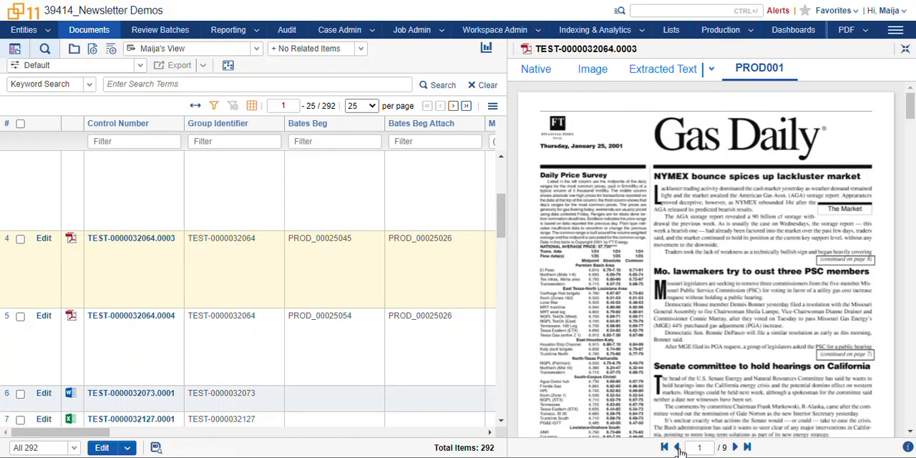
click(535, 68)
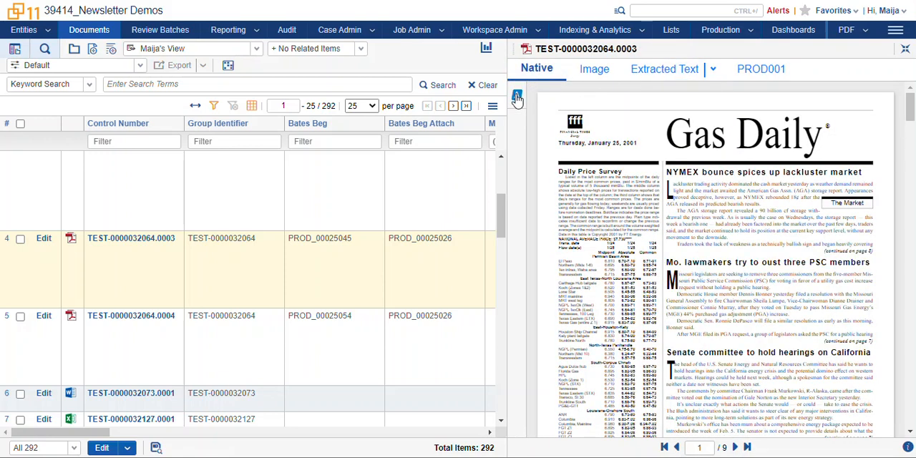
mouse_move(516, 97)
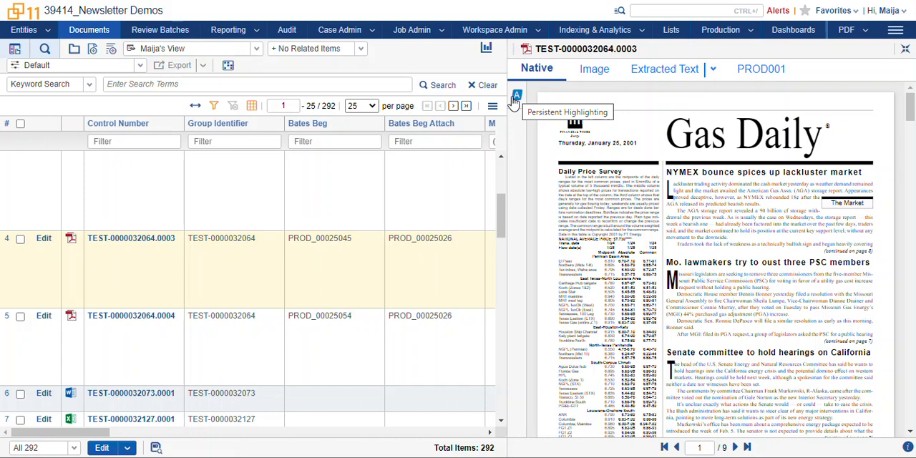
click(515, 97)
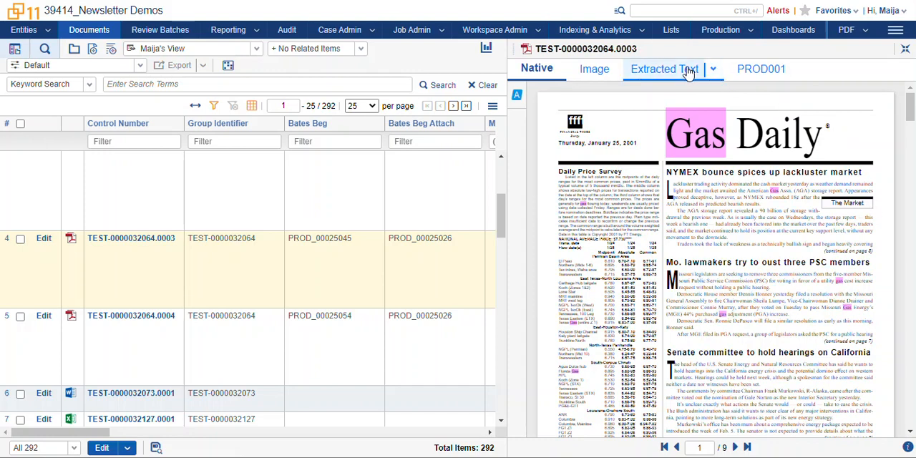
click(665, 68)
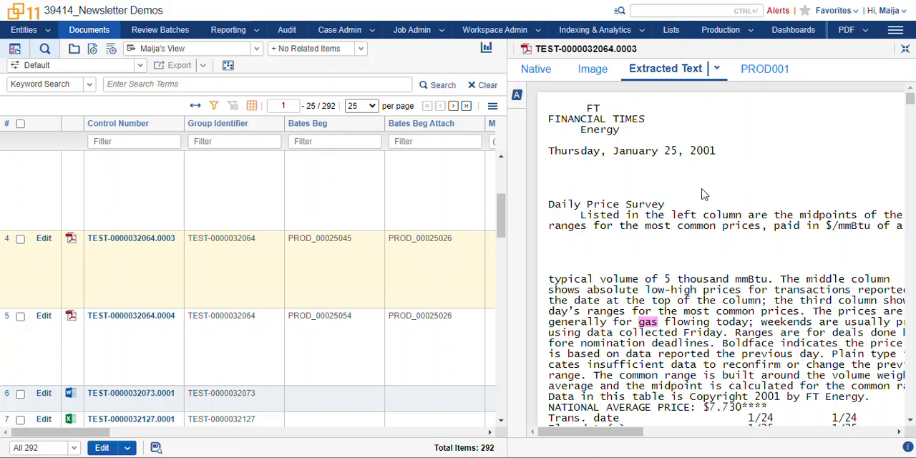
mouse_move(689, 217)
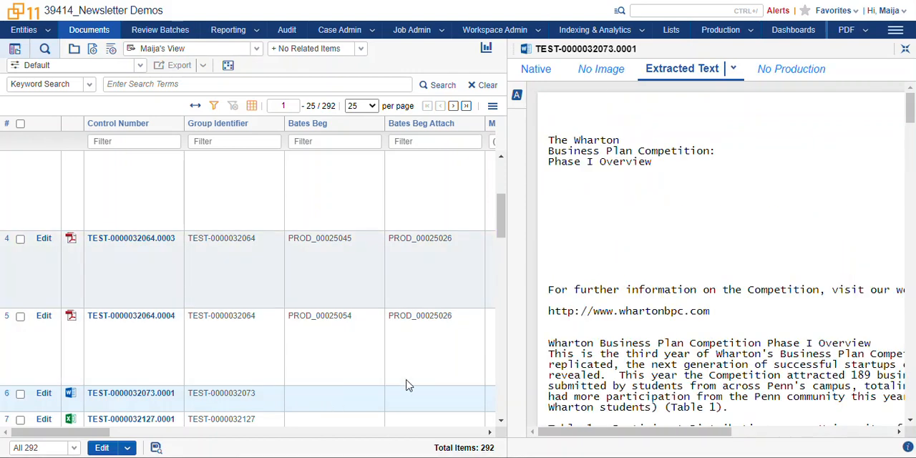
Step: Preview spreadsheet TEST-0000032127.0003 natively, highlight POWER, then open TEST-0000032140.0006
click(536, 69)
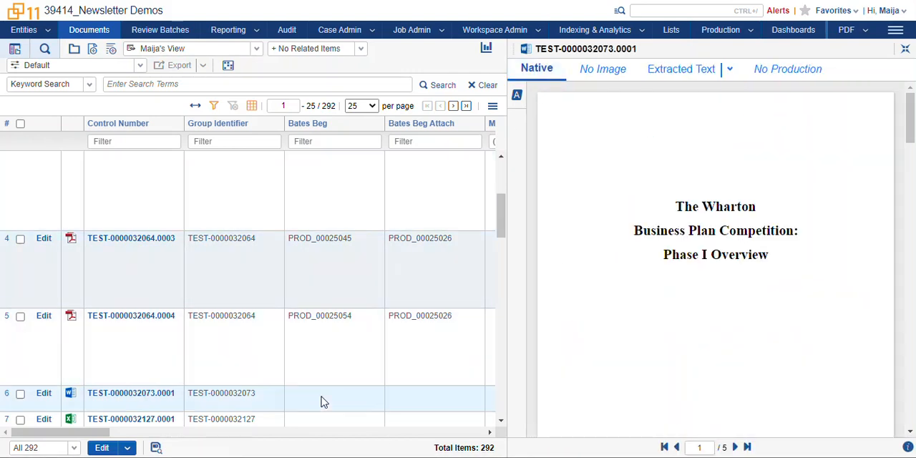
click(131, 418)
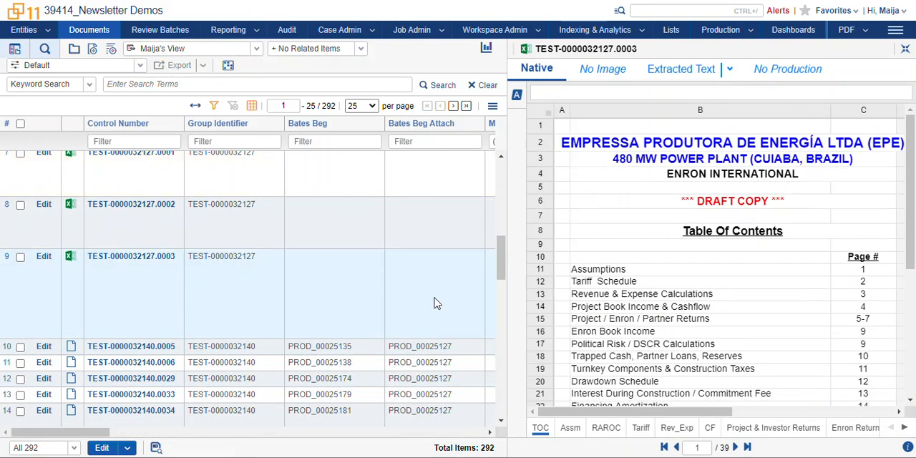
double_click(682, 158)
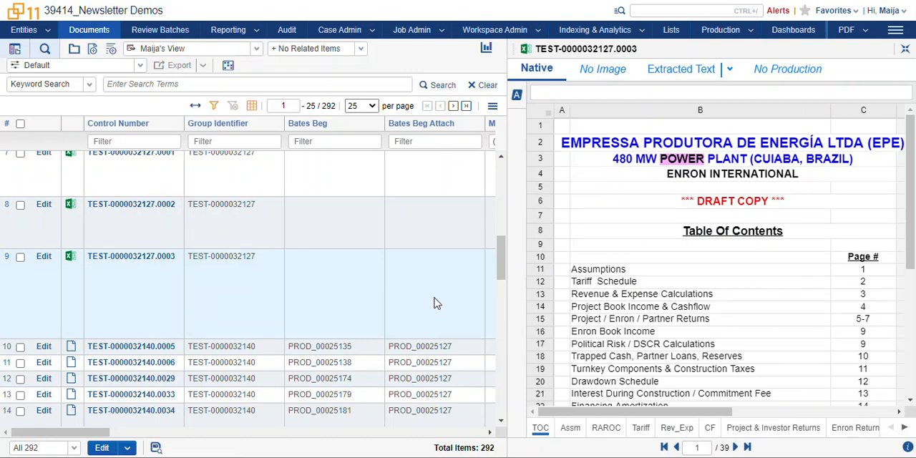
click(131, 362)
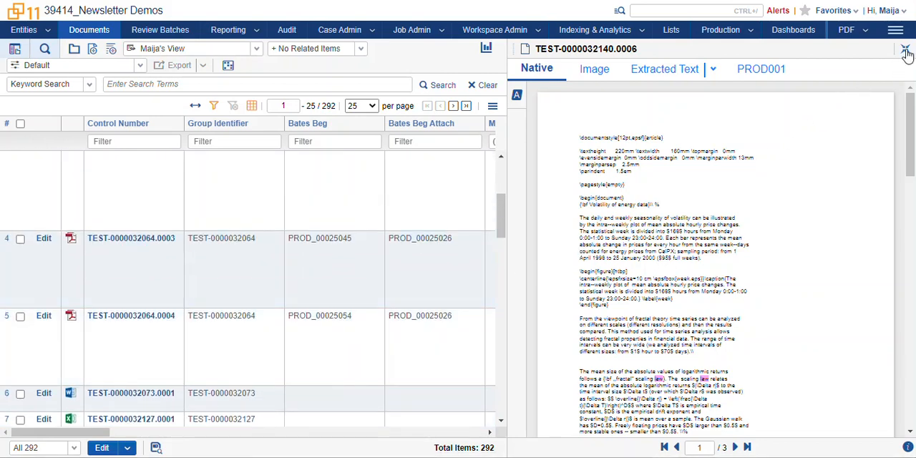
Step: Close the viewer, start Add Condition, and open the All Fields category dropdown
click(906, 49)
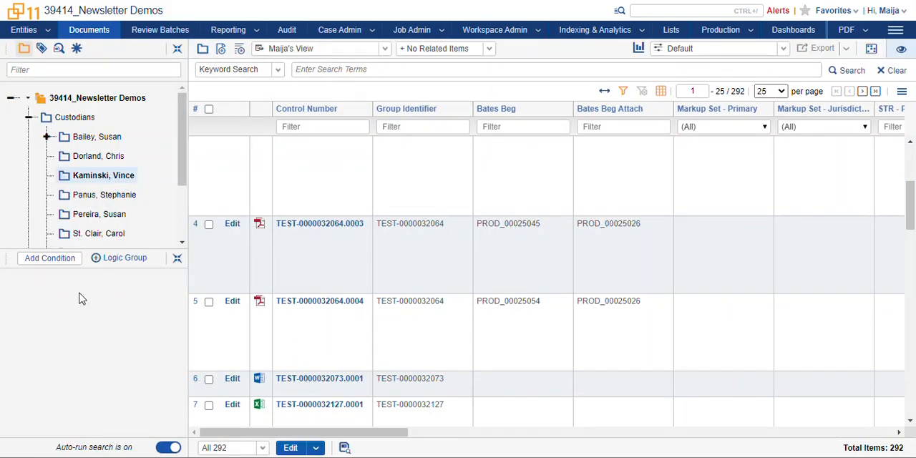
mouse_move(57, 272)
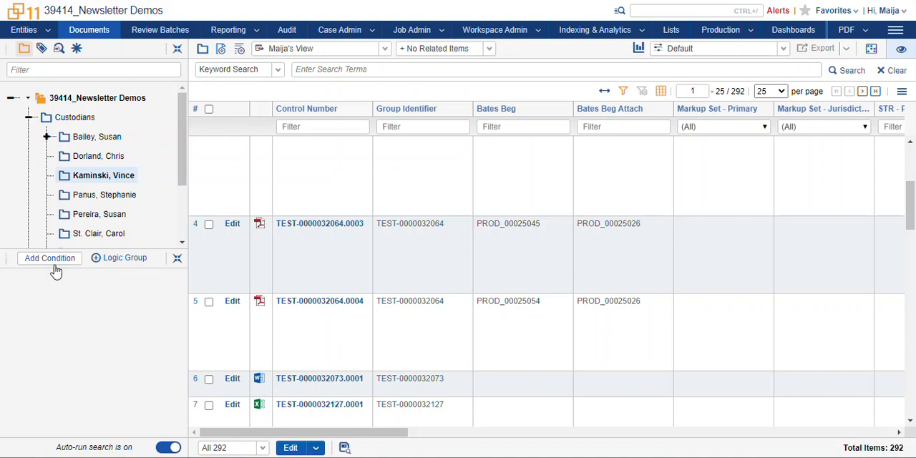
click(49, 257)
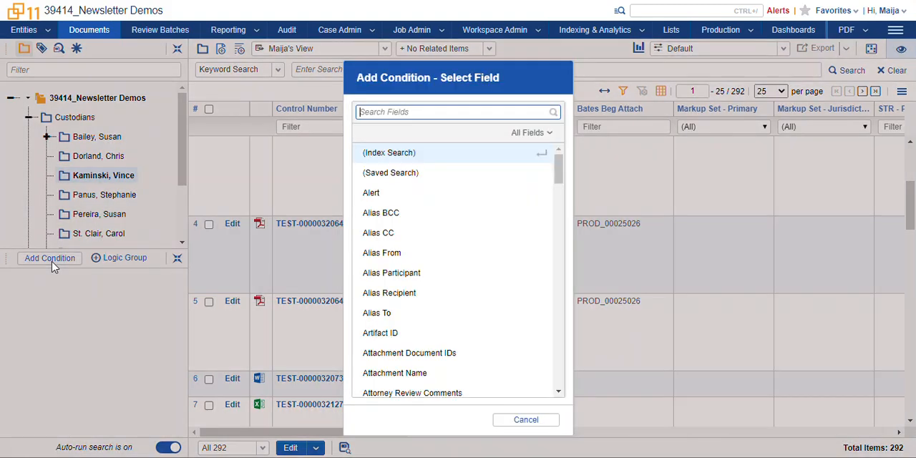
mouse_move(81, 307)
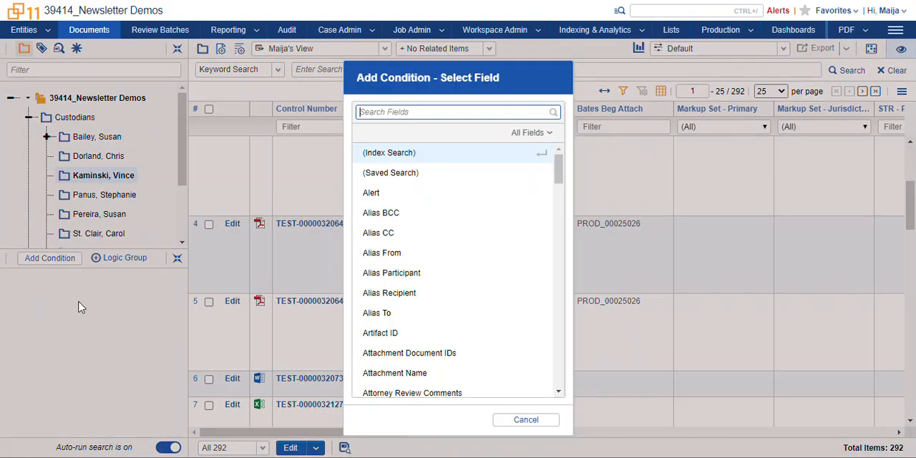
mouse_move(235, 288)
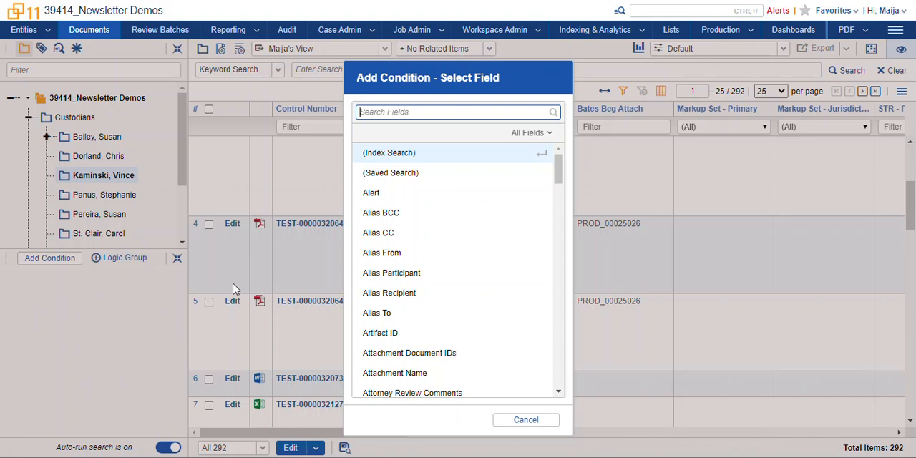
click(531, 133)
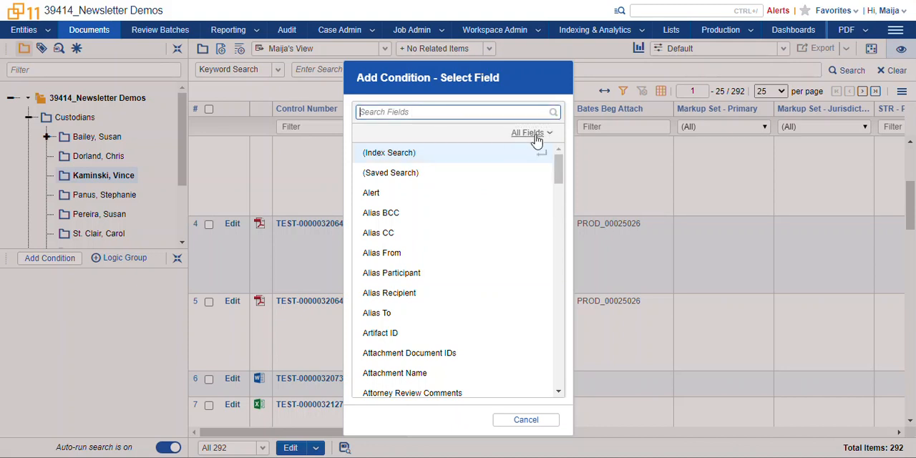
click(530, 132)
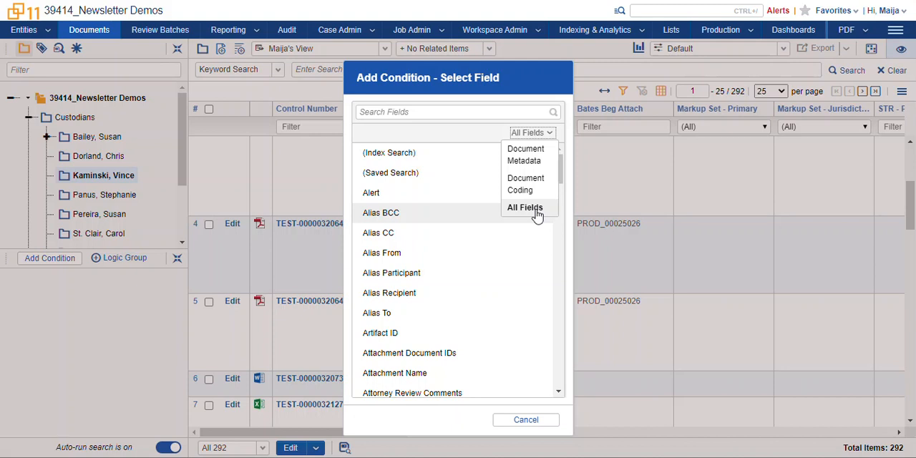
mouse_move(522, 214)
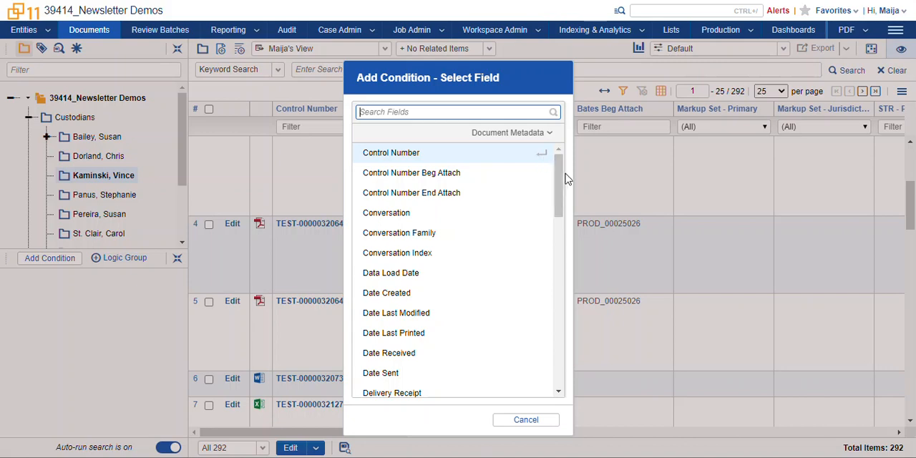
Step: Browse the metadata fields, then filter the field list to Document Coding
scroll(down, 3)
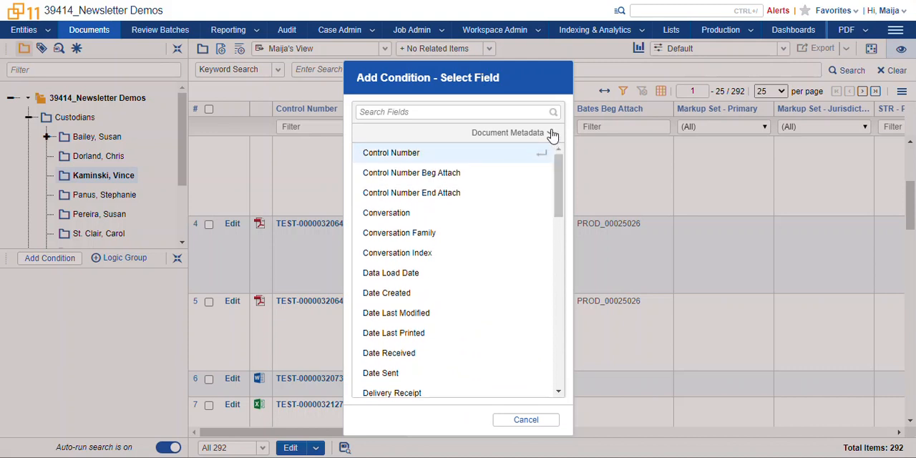
click(515, 132)
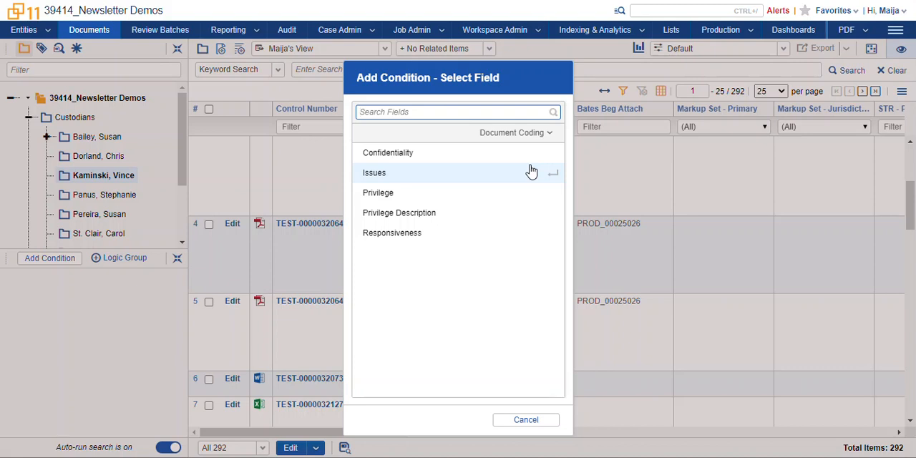
mouse_move(638, 109)
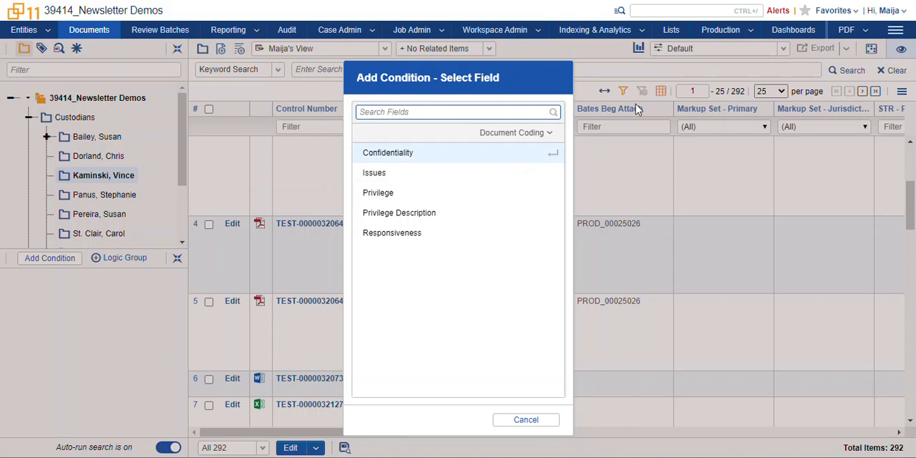
mouse_move(877, 117)
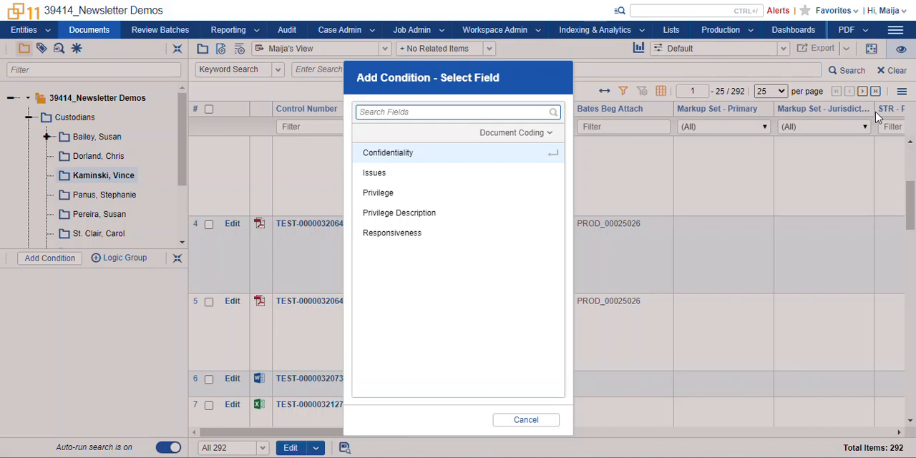
mouse_move(591, 176)
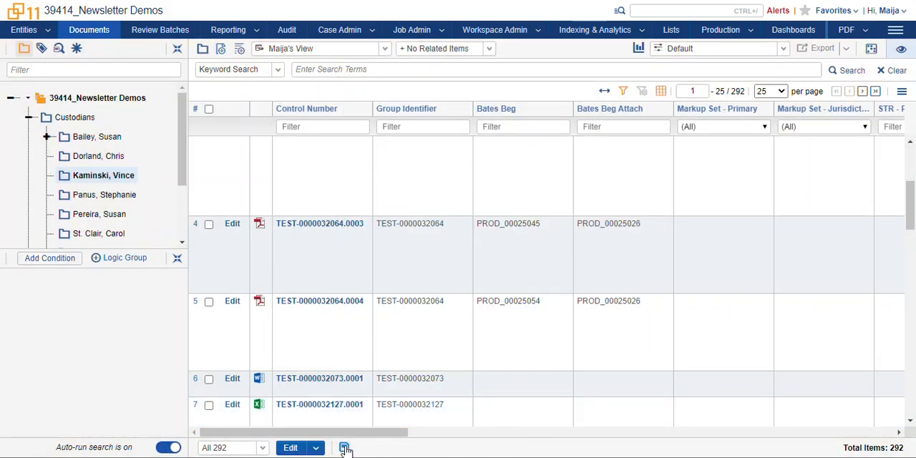
Step: On the saved search's Fields tab, Add All Document Metadata fields
click(346, 447)
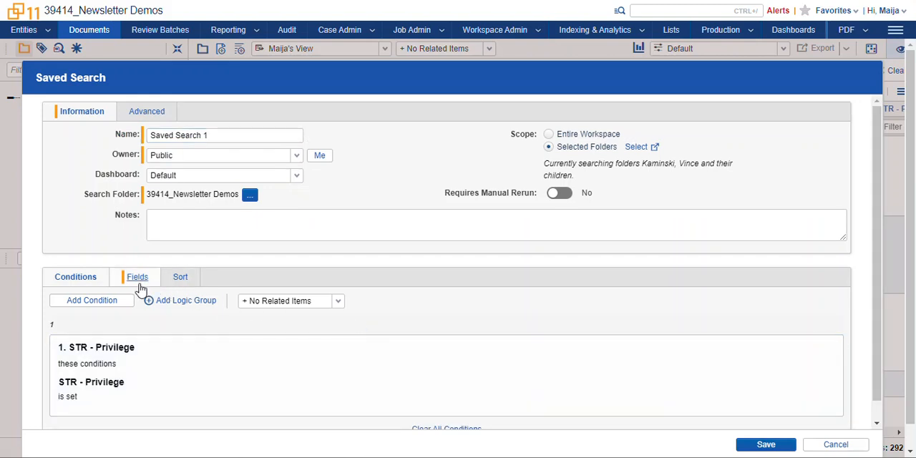
click(137, 277)
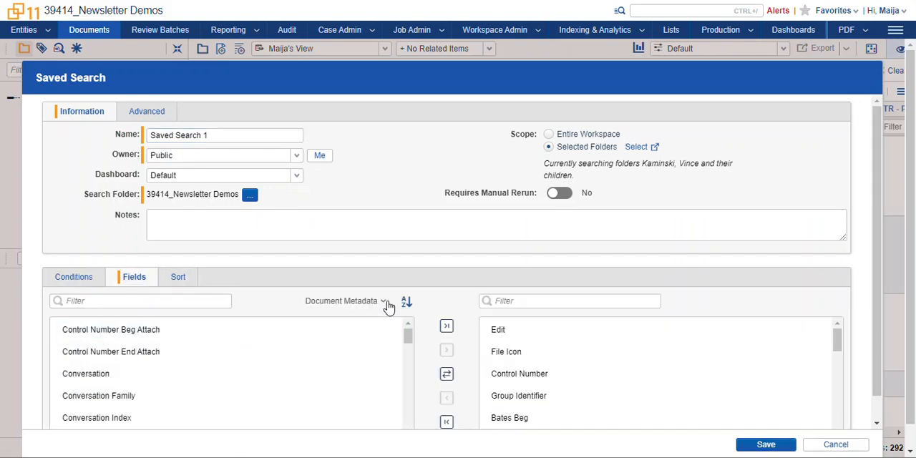
click(385, 301)
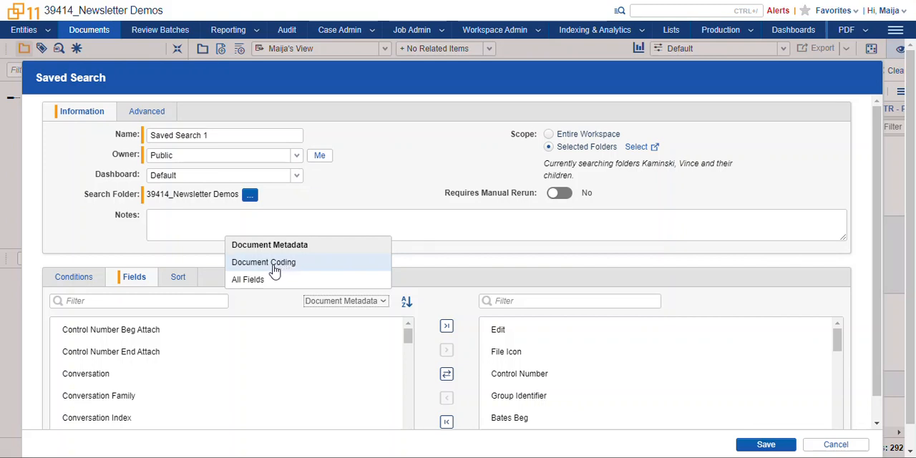
click(247, 280)
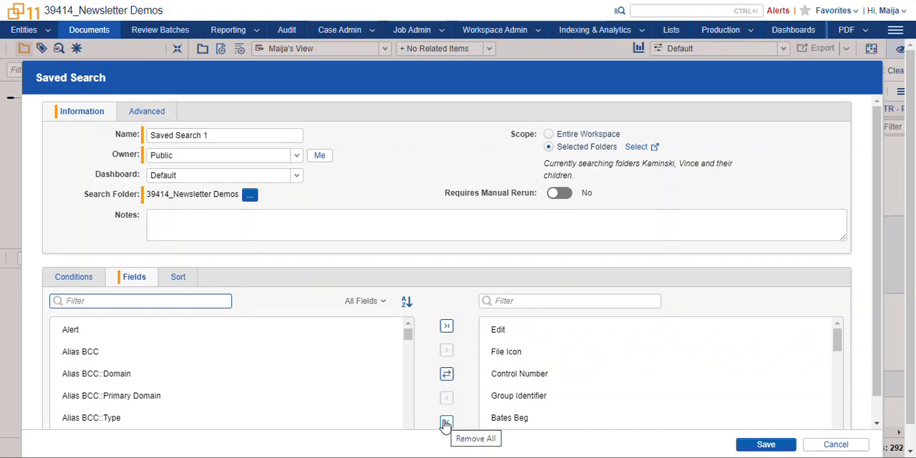
mouse_move(446, 422)
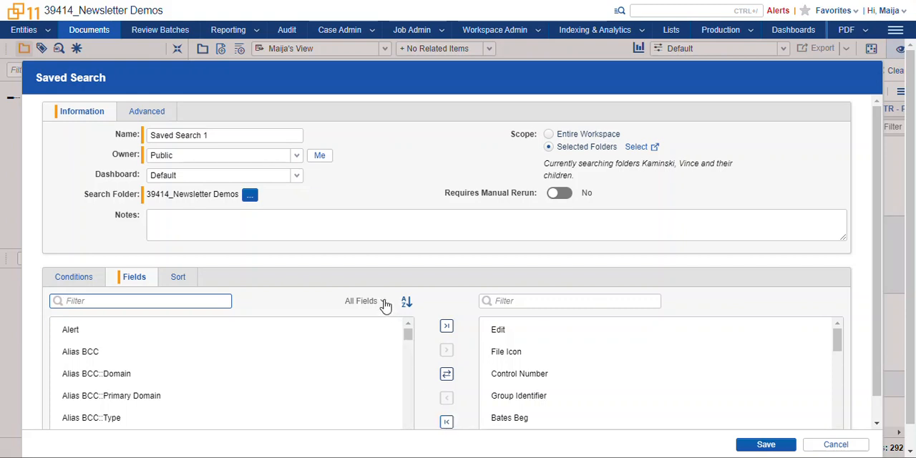
click(361, 301)
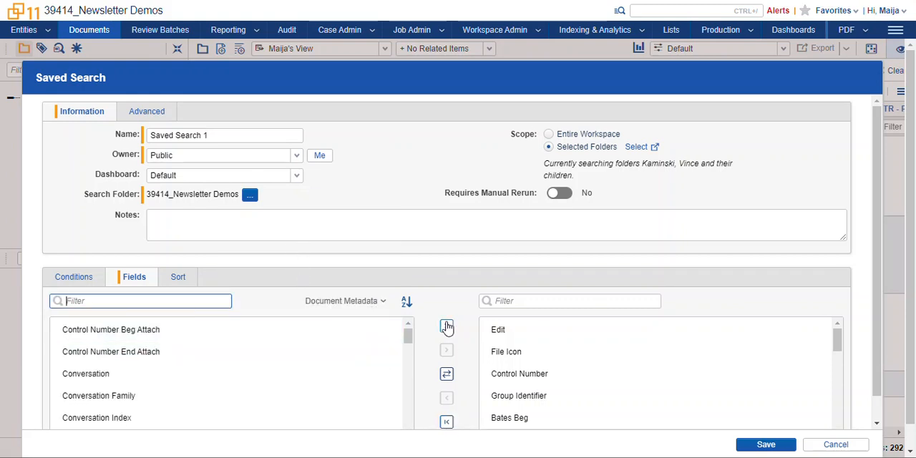
click(447, 327)
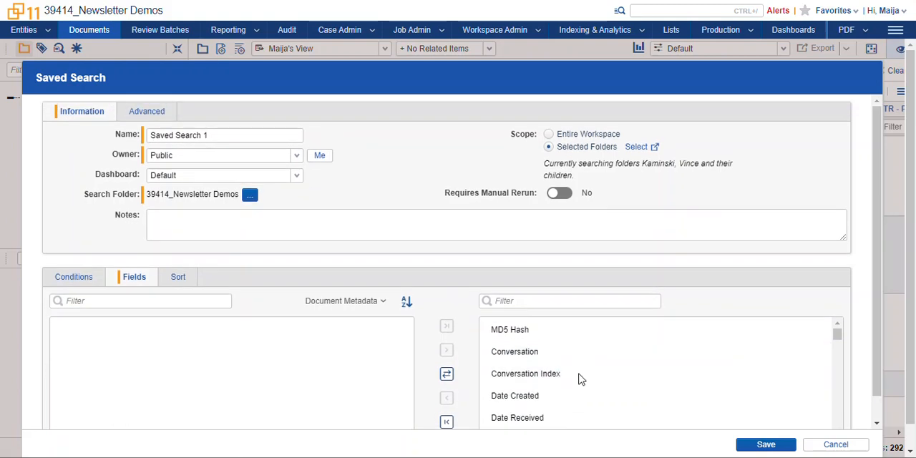
Step: Back on conditions, browse All Fields in Add Condition, then cancel it
scroll(down, 3)
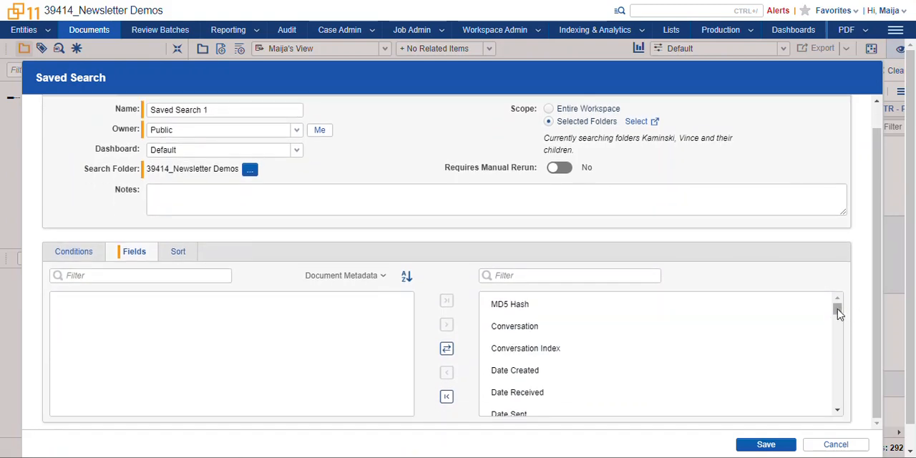
scroll(down, 3)
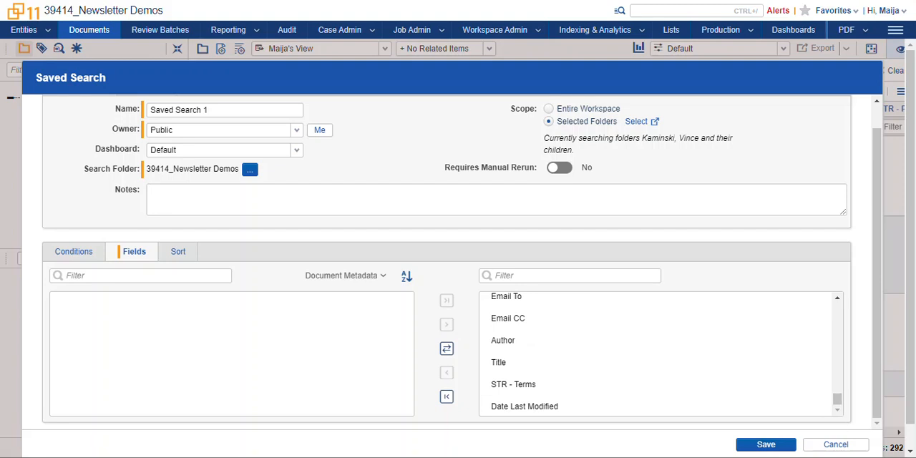
mouse_move(187, 290)
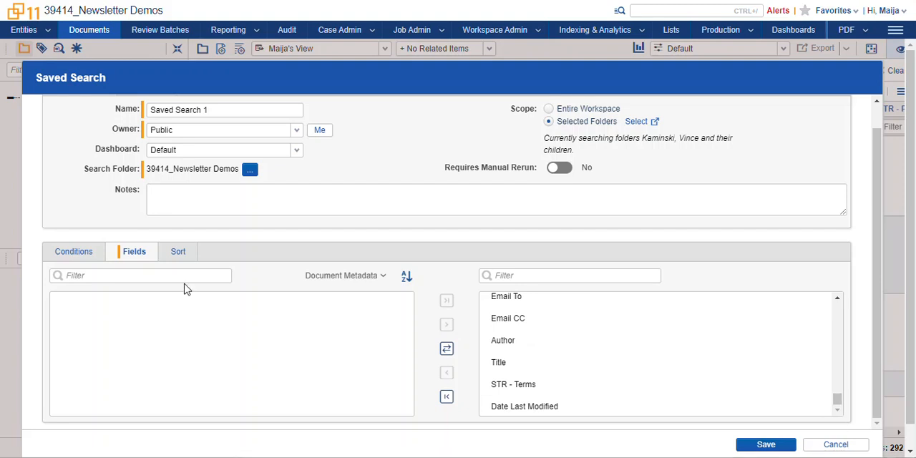
click(73, 251)
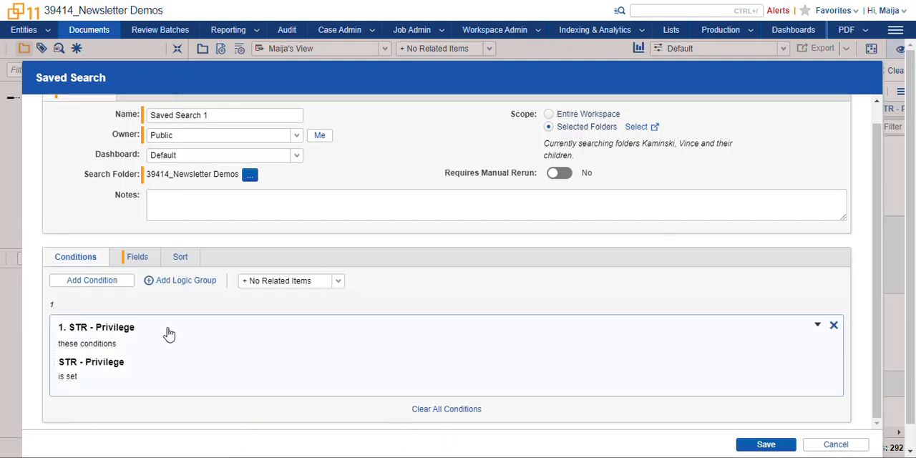
click(92, 280)
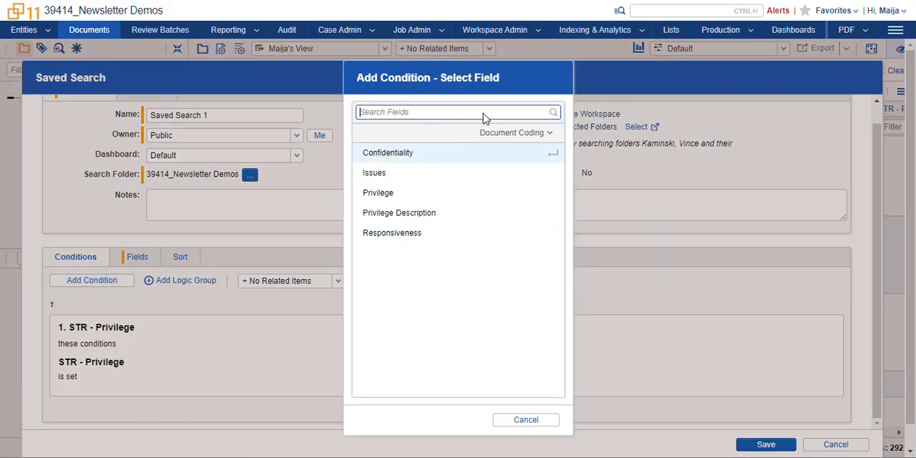
click(533, 132)
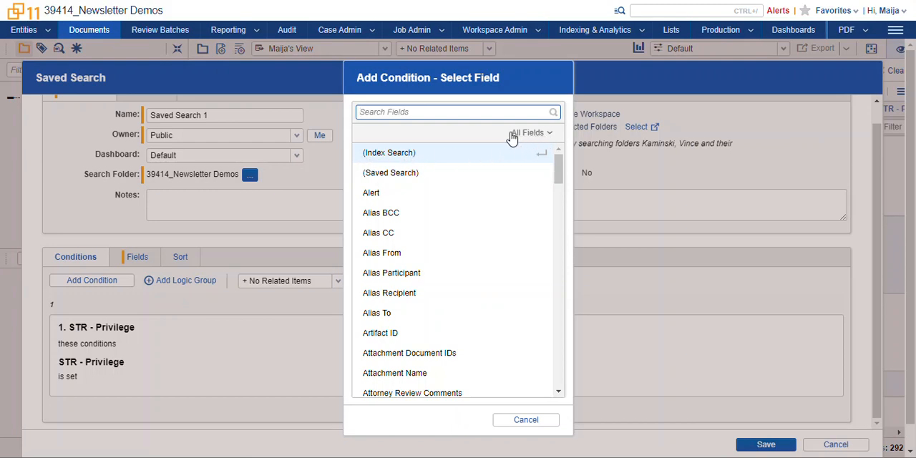
mouse_move(534, 140)
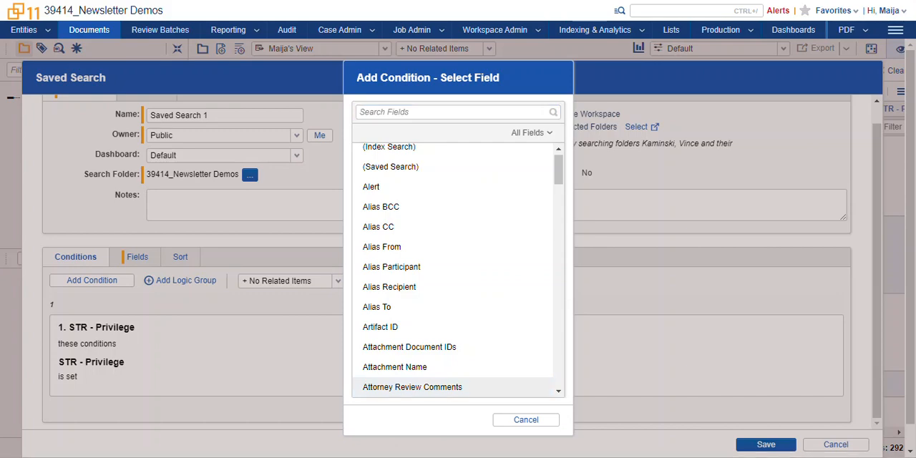
click(526, 420)
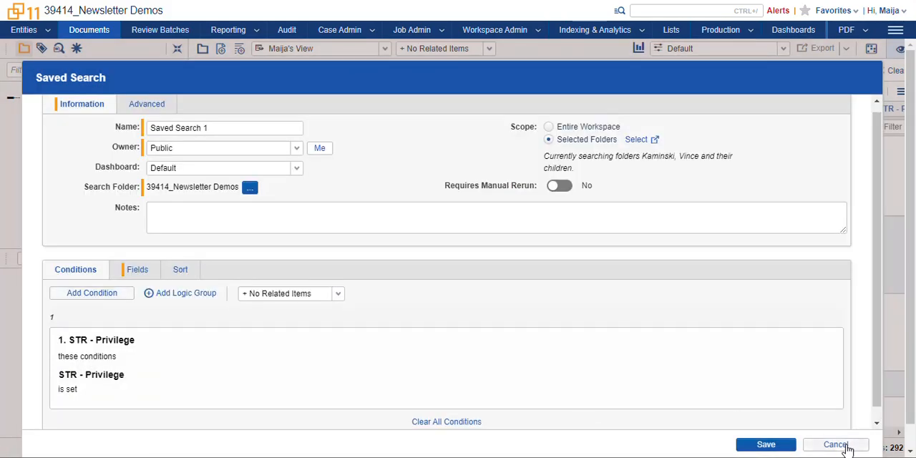
Step: Cancel the saved search and check TEST-0000032064.0004 and TEST-0000032127.0001 in the list
click(835, 445)
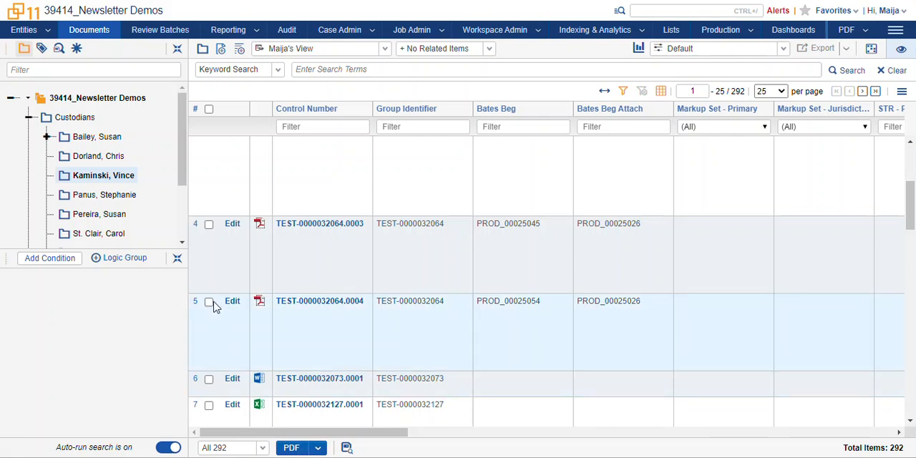
click(209, 301)
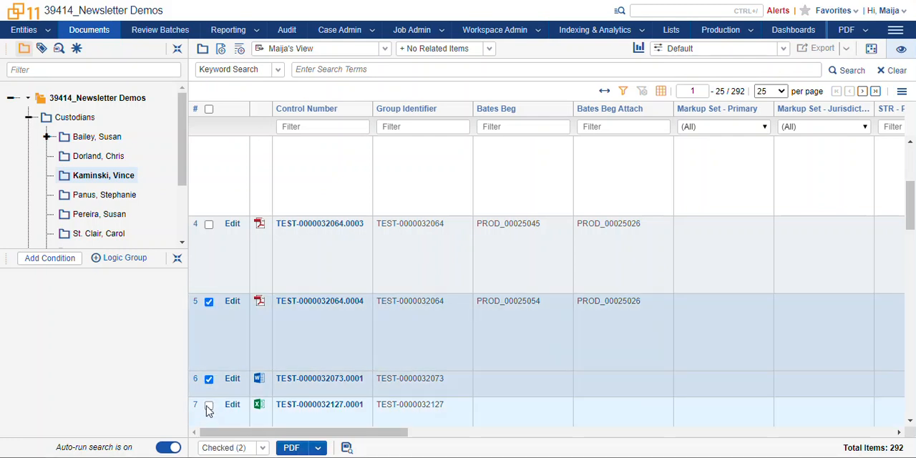
click(209, 404)
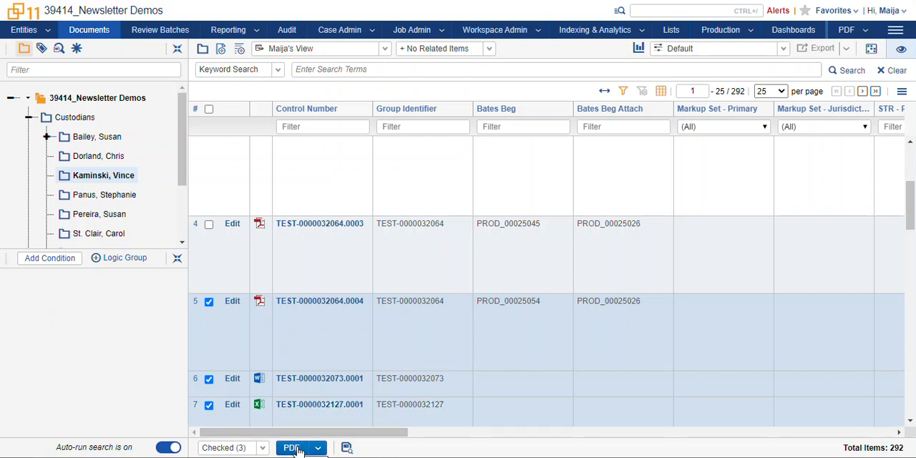
mouse_move(297, 448)
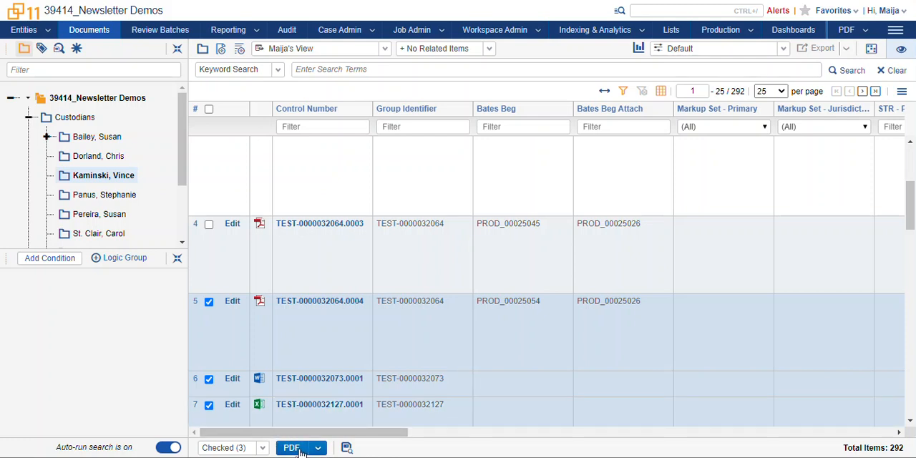
Step: Start a PDF of the three checked documents using Original Images
click(290, 448)
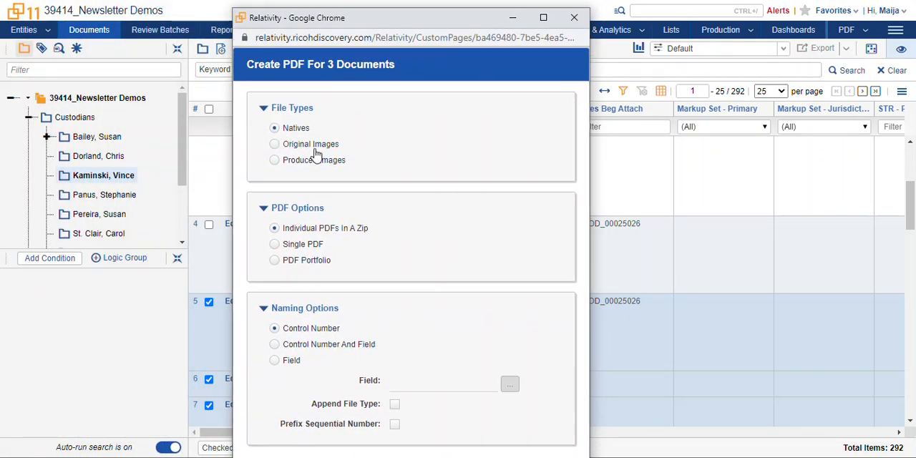
mouse_move(303, 178)
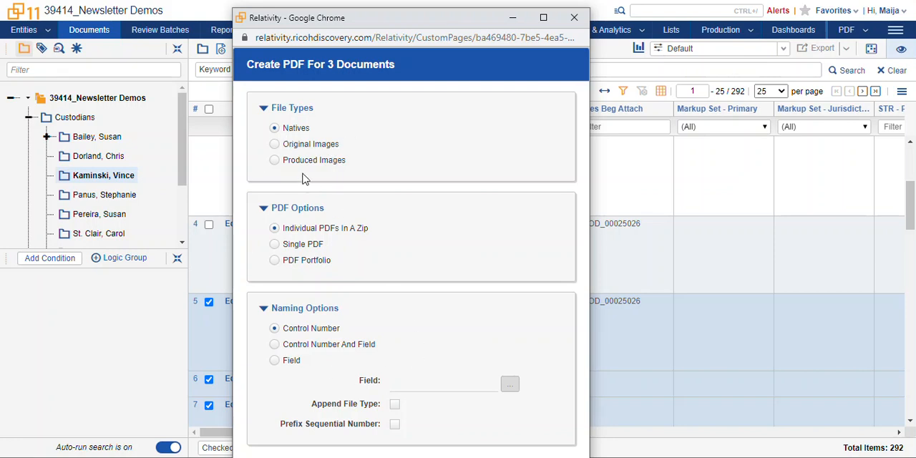
click(274, 144)
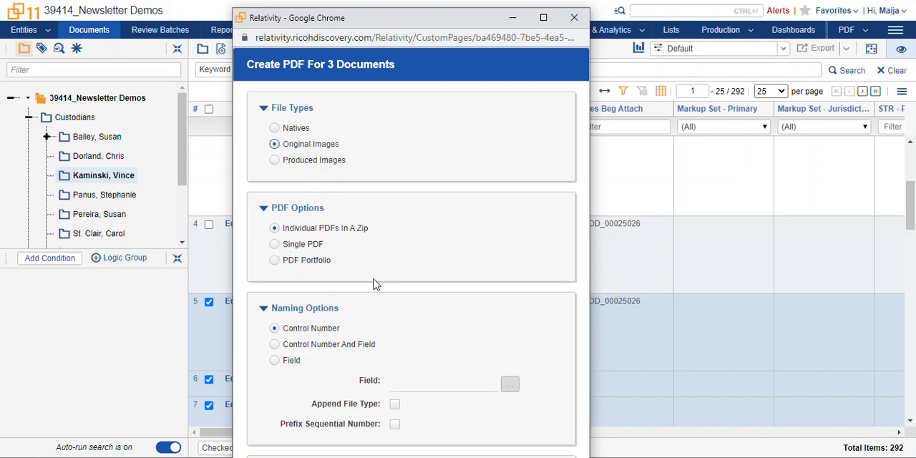
mouse_move(291, 358)
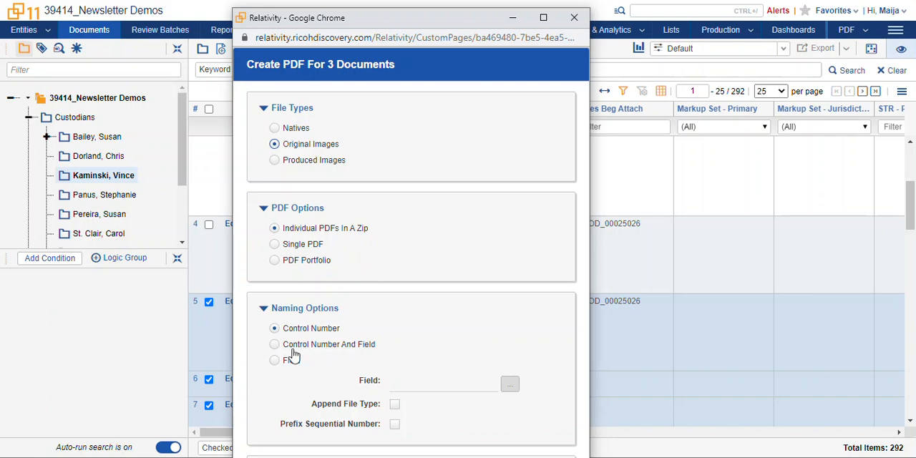
mouse_move(308, 360)
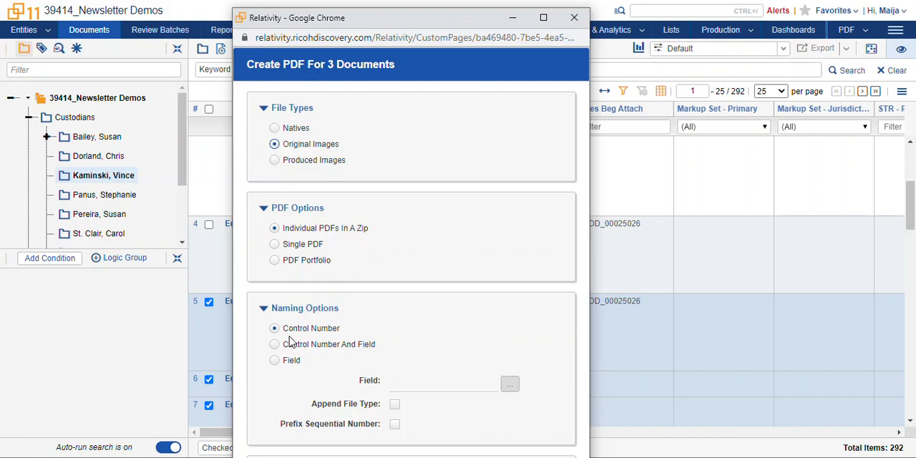
mouse_move(308, 340)
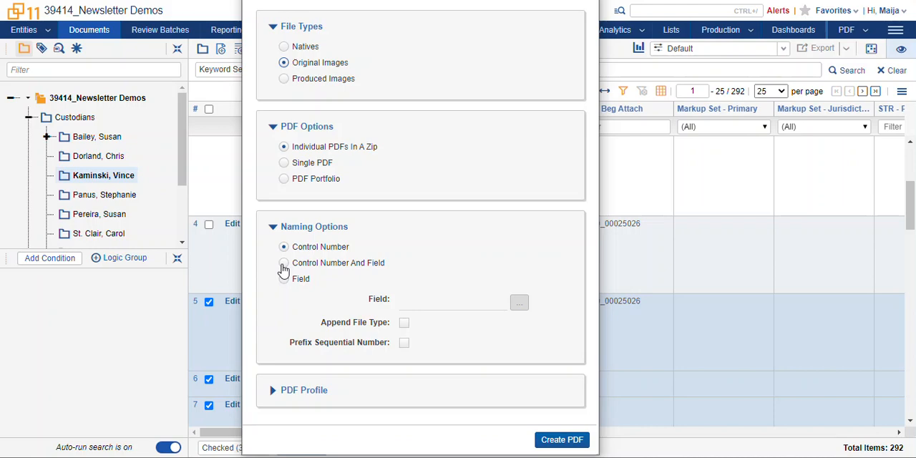
Step: Set Naming Options to Field, with Prefix Sequential Number checked
click(284, 262)
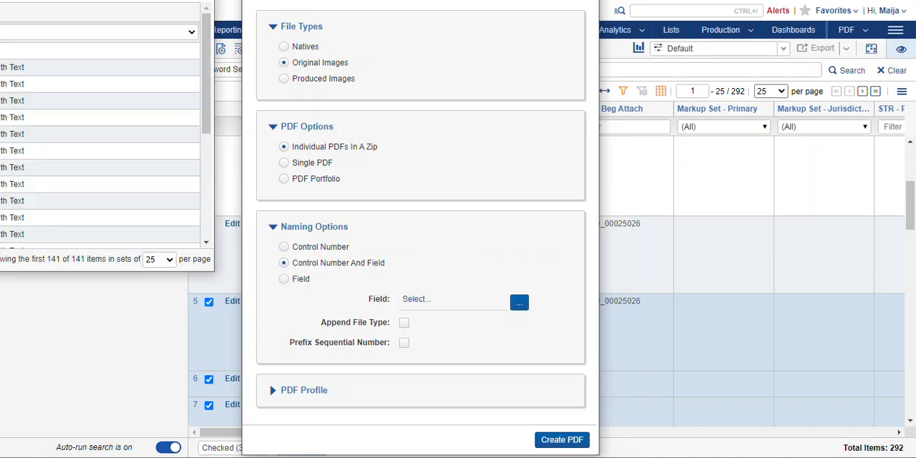
click(519, 302)
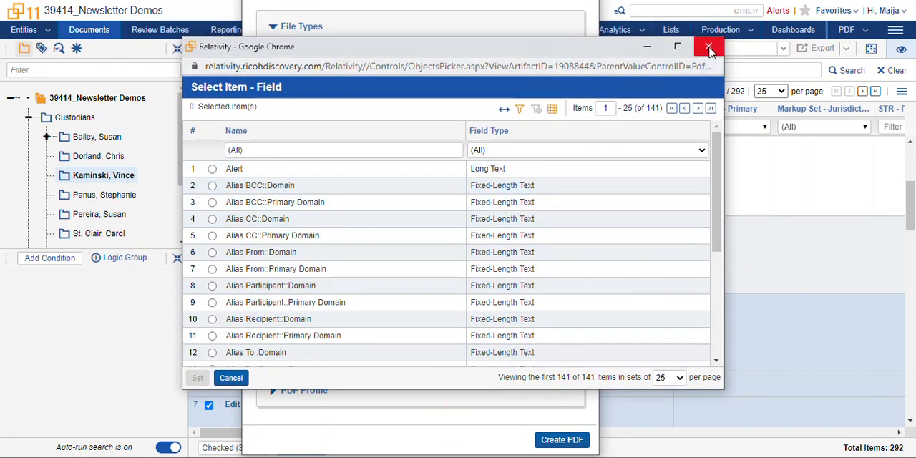
click(709, 46)
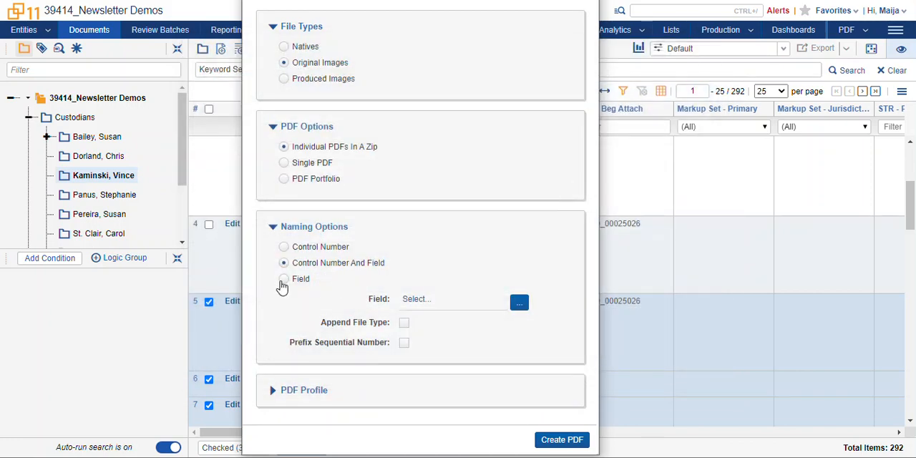
click(284, 278)
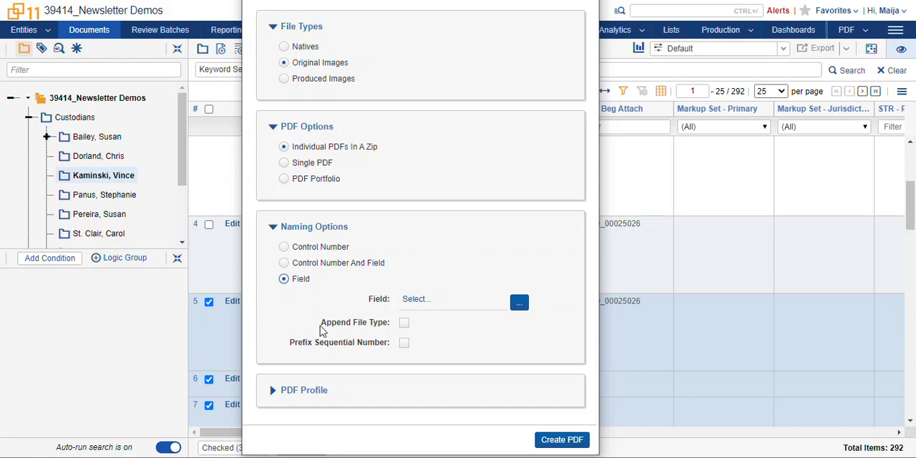
double_click(354, 322)
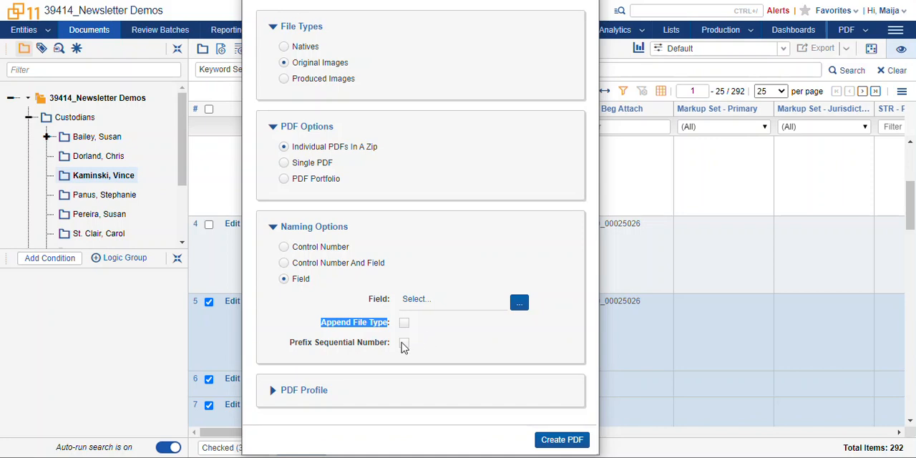
click(403, 343)
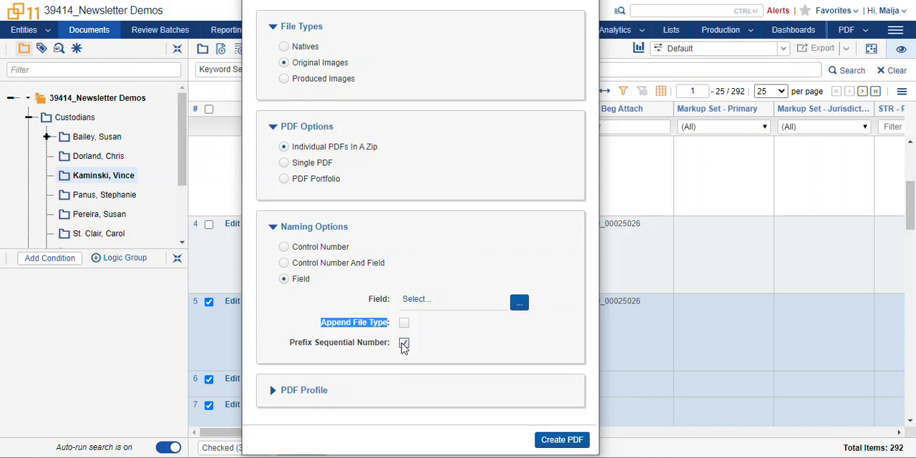
click(404, 343)
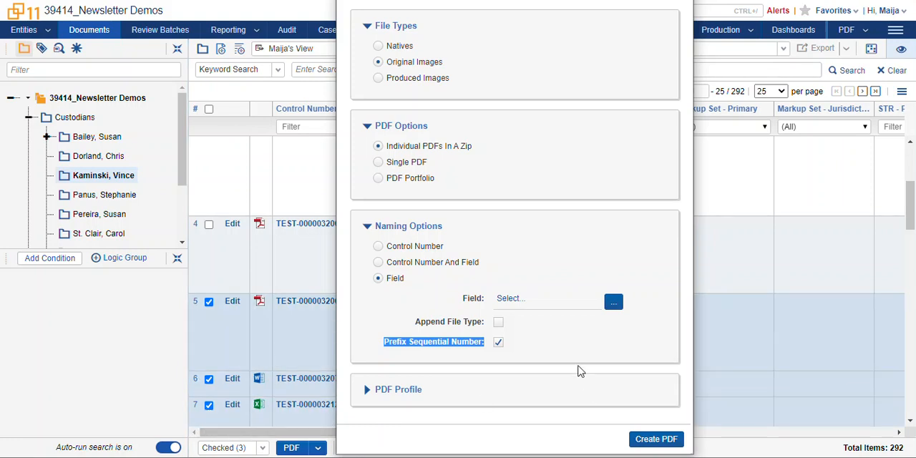
mouse_move(579, 360)
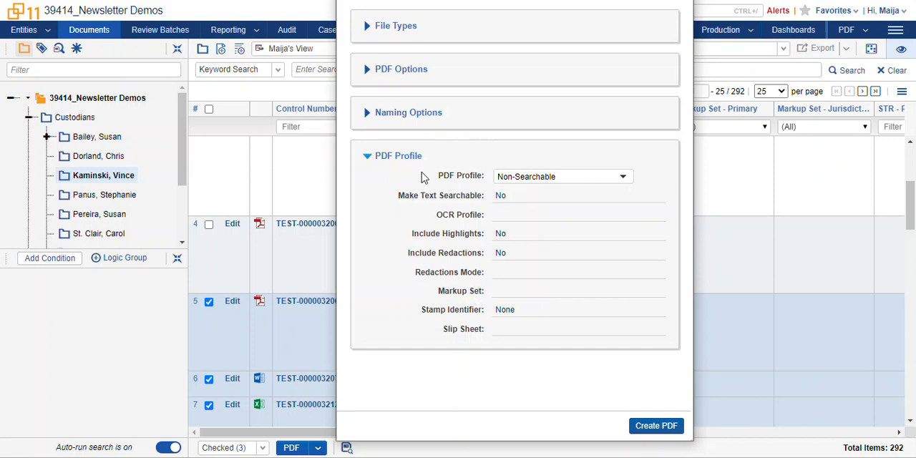
mouse_move(464, 257)
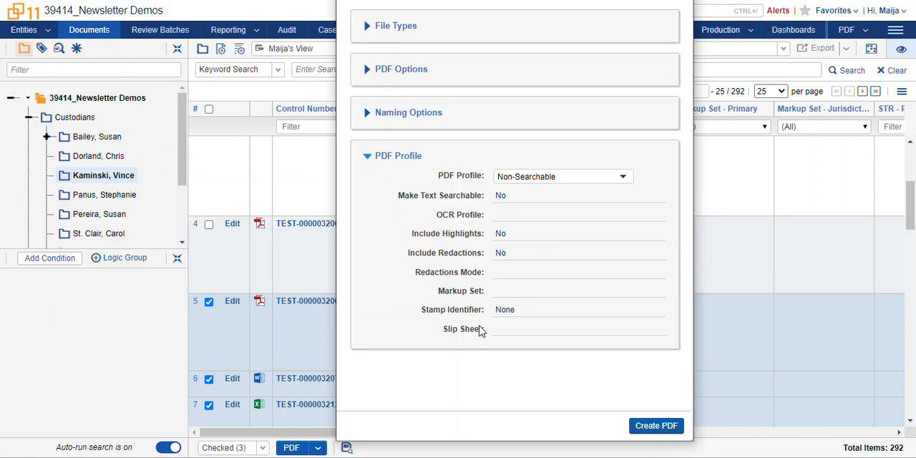
mouse_move(600, 221)
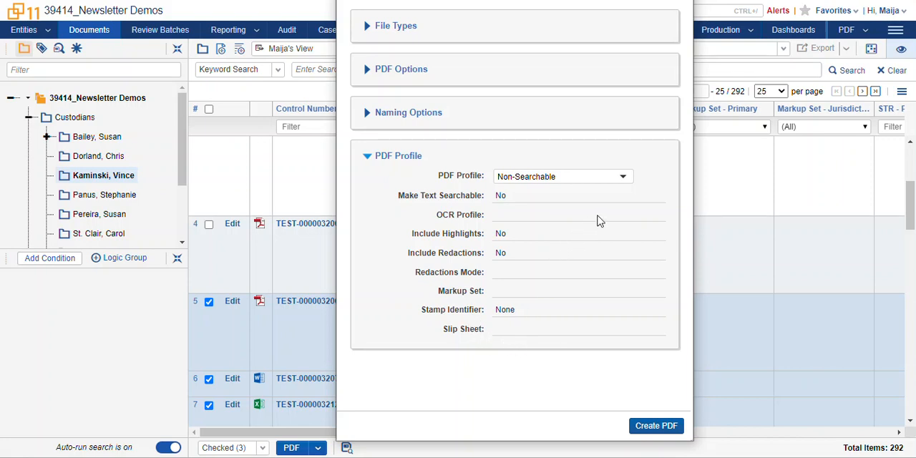
mouse_move(609, 205)
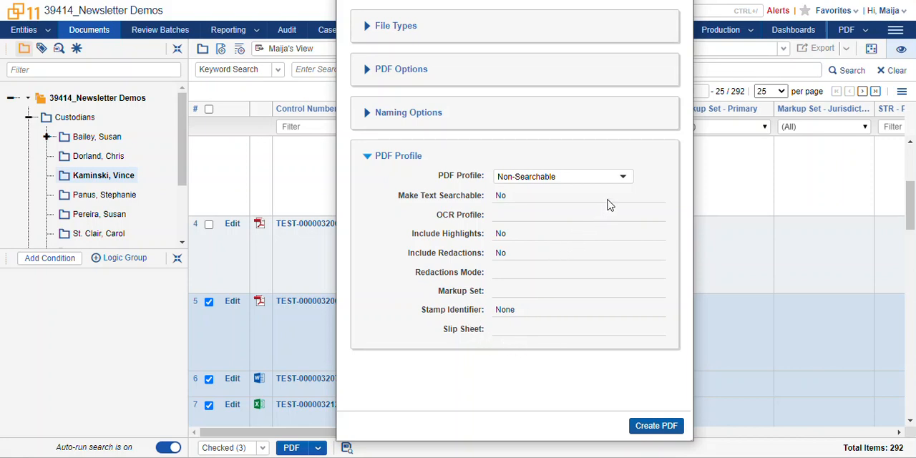
mouse_move(641, 209)
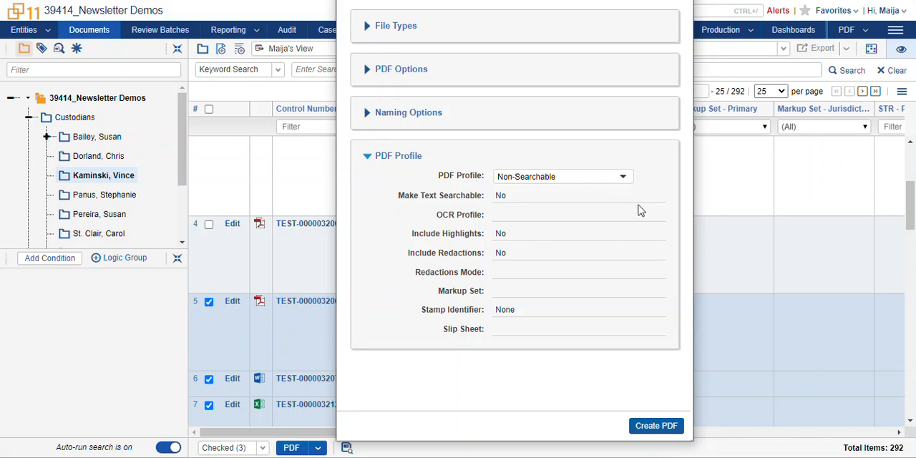
Step: Try the Searchable and Slipsheet PDF profiles, then settle on Redactions
click(562, 176)
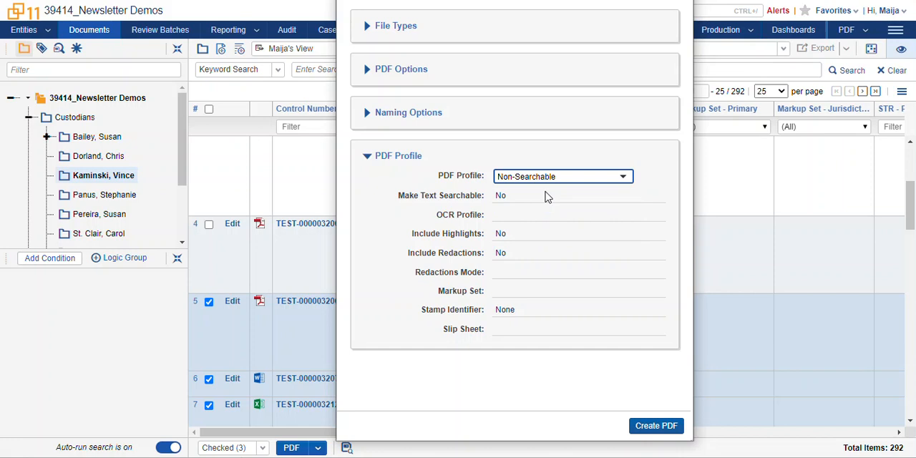
mouse_move(517, 204)
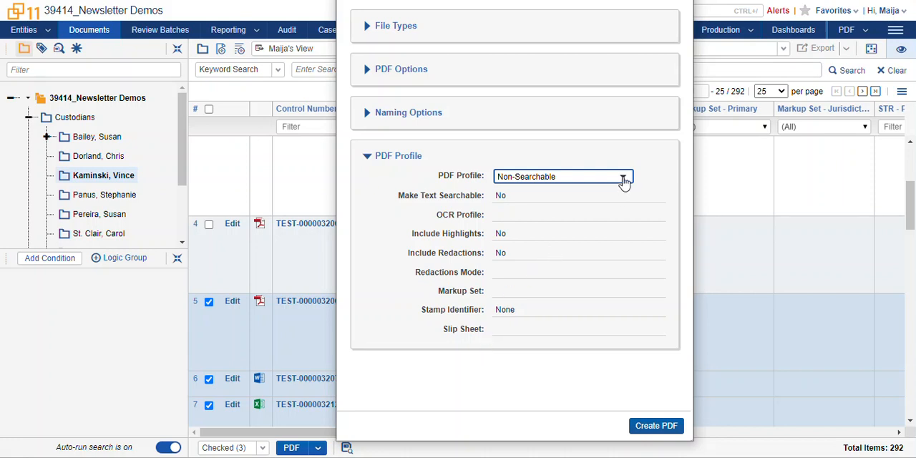
click(564, 176)
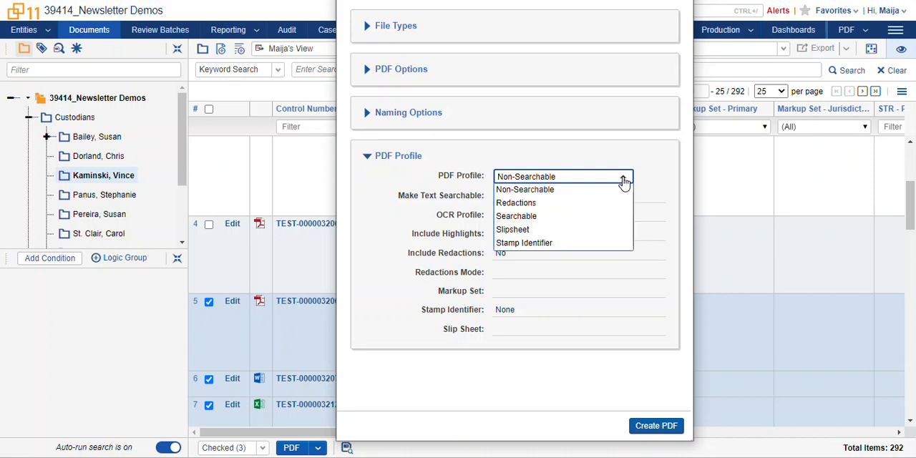
mouse_move(597, 216)
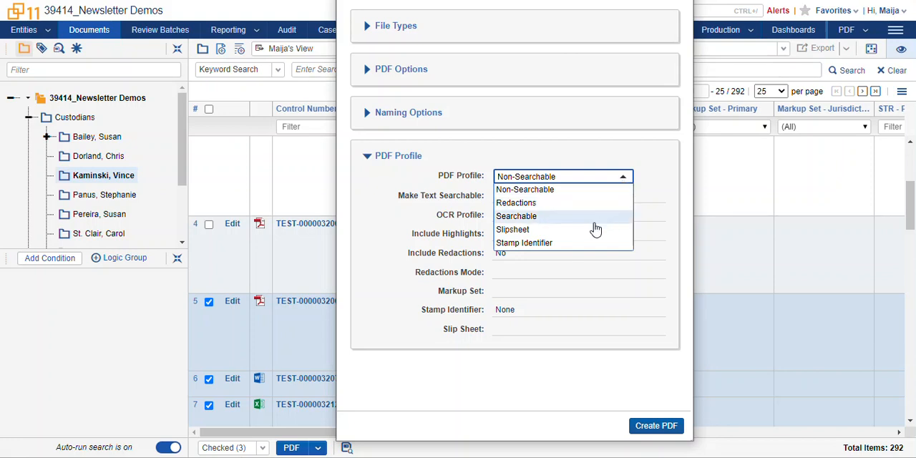
click(517, 215)
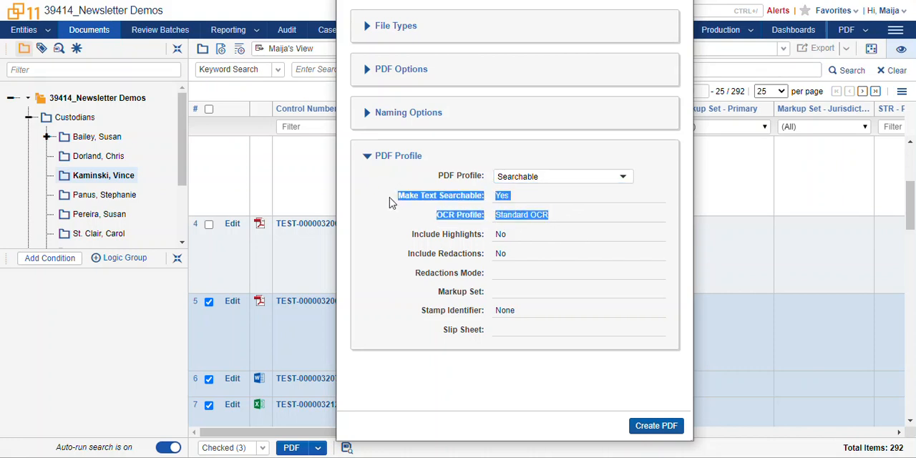
click(562, 176)
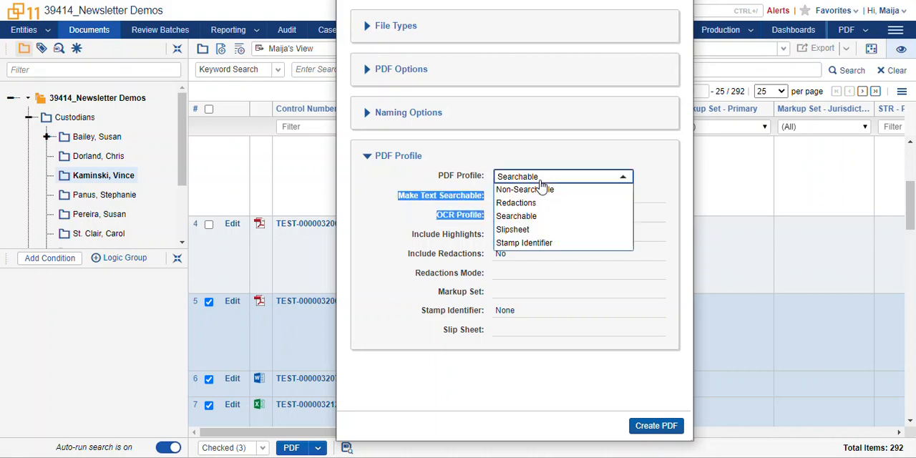
click(513, 229)
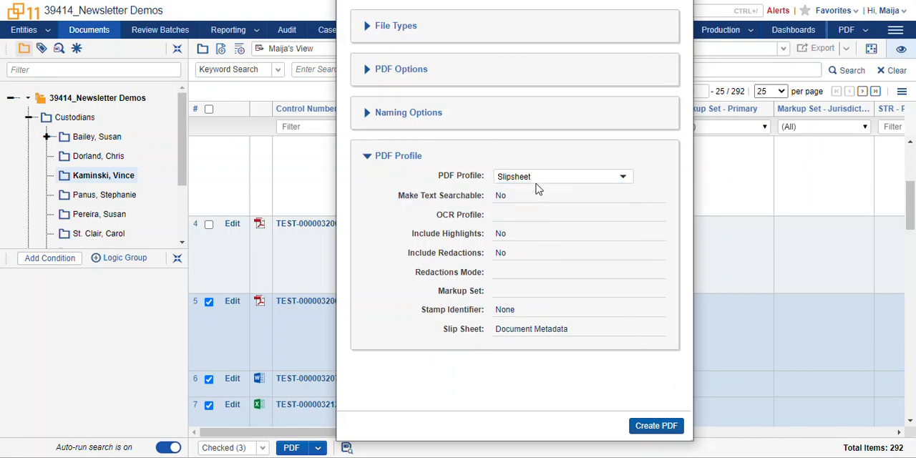
click(562, 176)
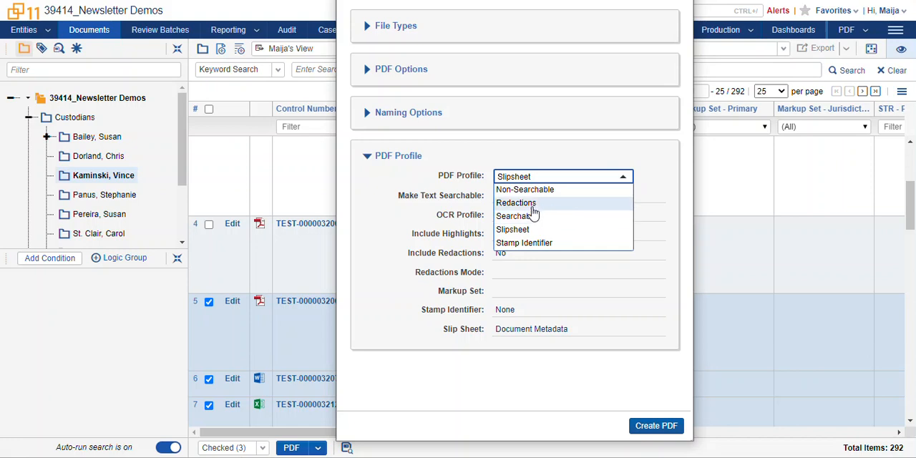
click(516, 202)
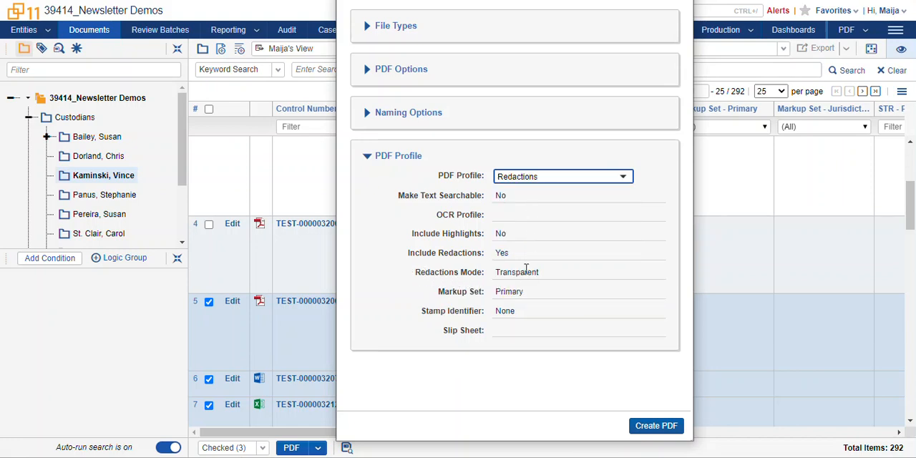
mouse_move(580, 310)
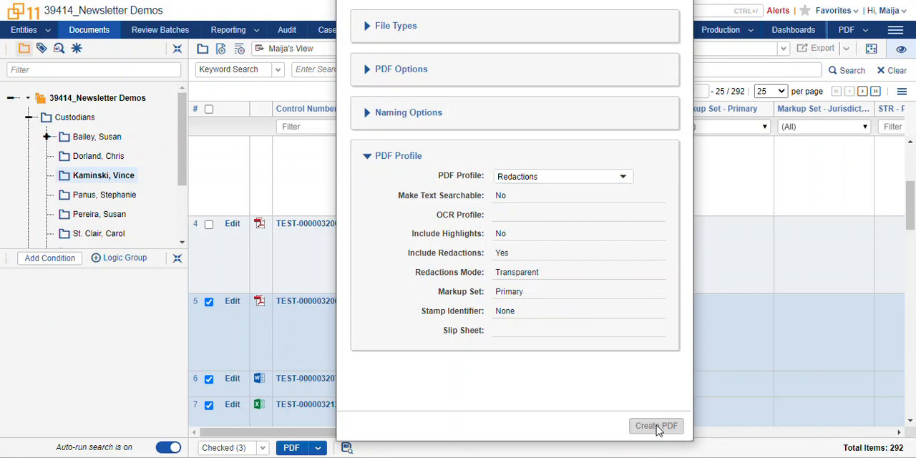
Step: Create the PDFs again with output files named by Control Number
click(656, 426)
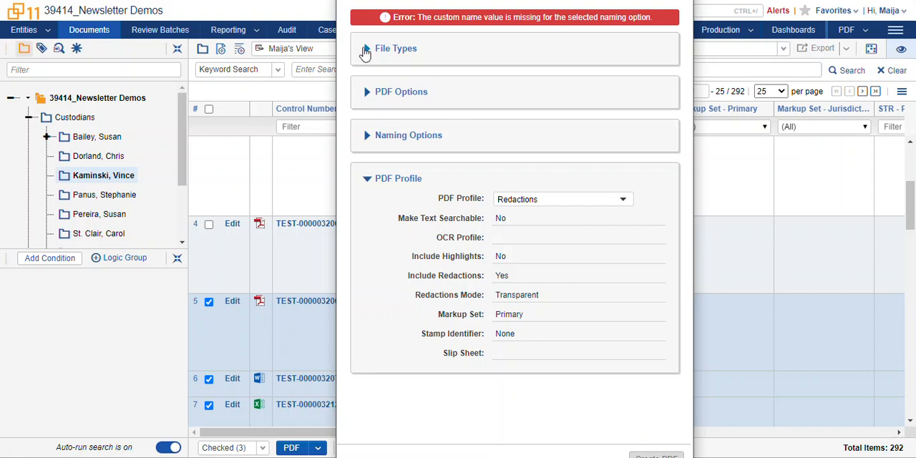
click(366, 48)
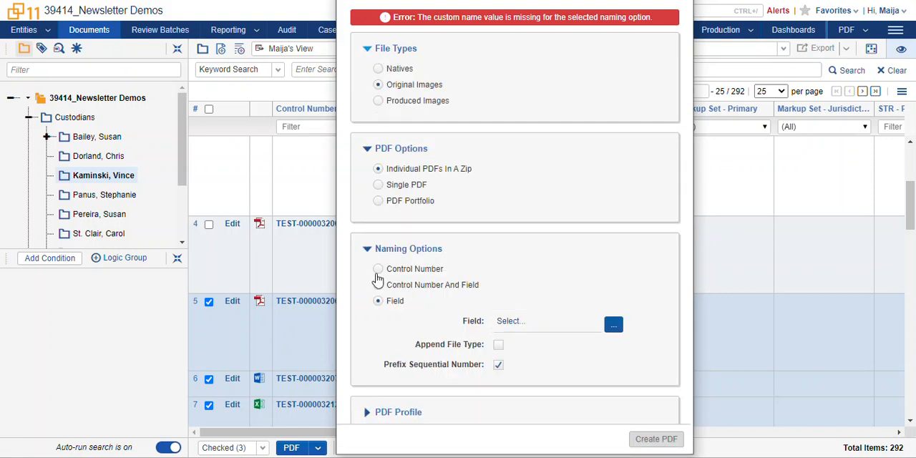
click(378, 269)
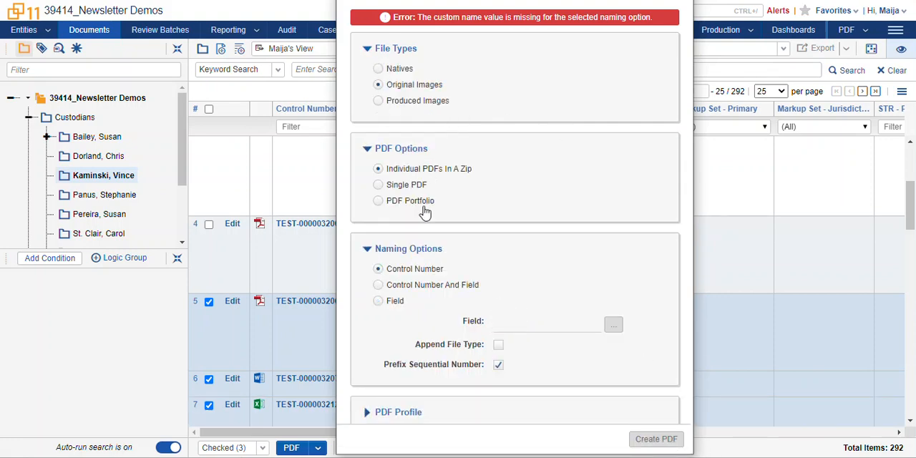
click(655, 439)
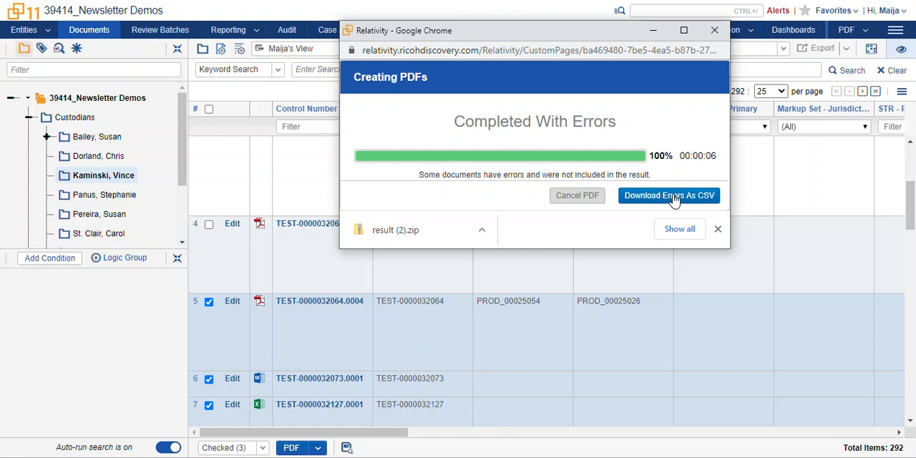
Step: Download the errors as CSV, then open the CSV and the result zip
click(669, 195)
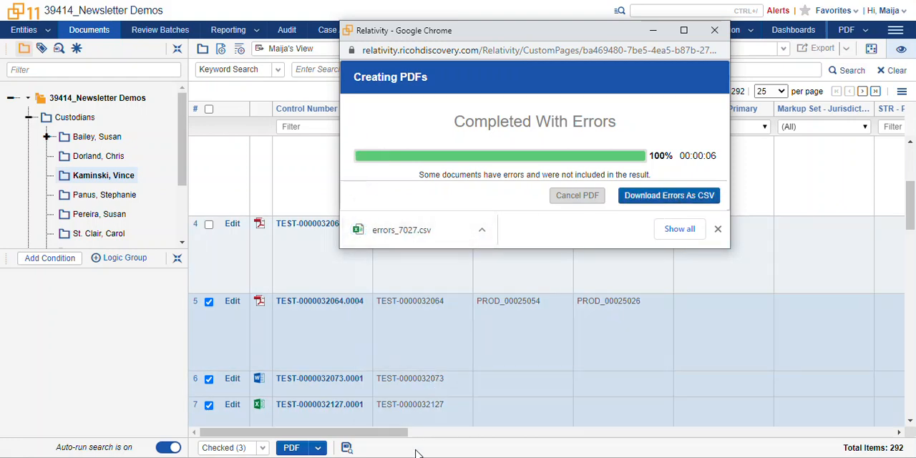
click(718, 229)
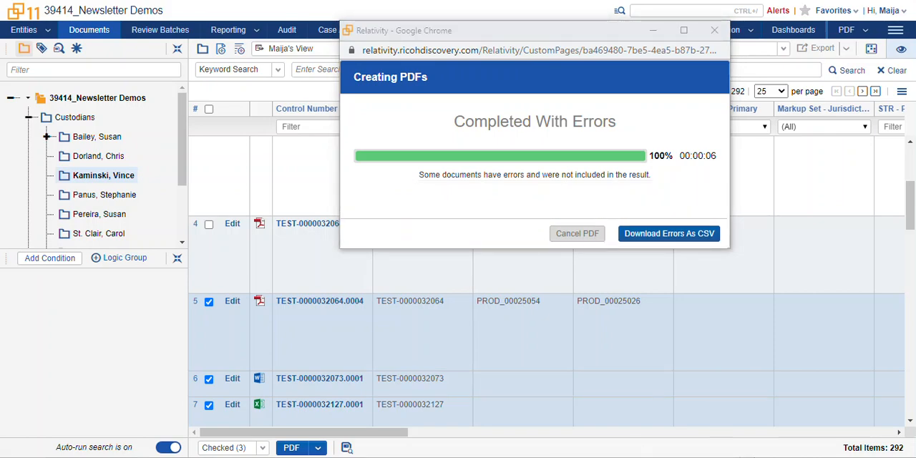
click(669, 234)
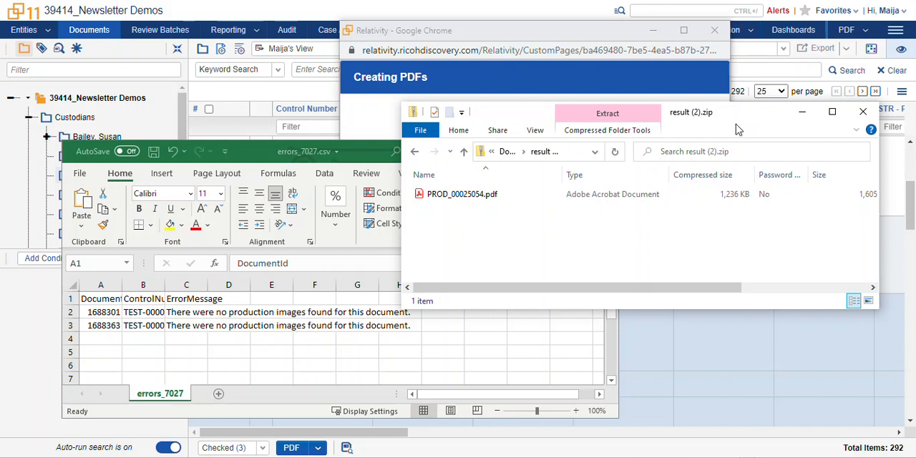
mouse_move(565, 244)
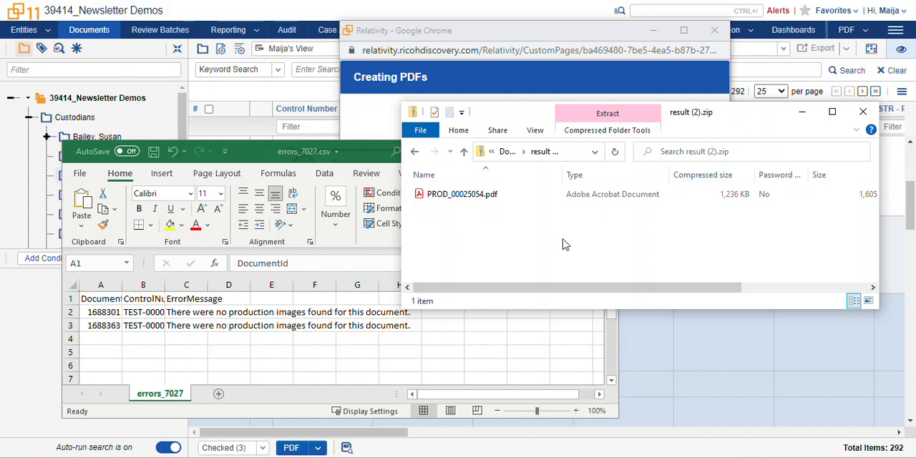
mouse_move(191, 340)
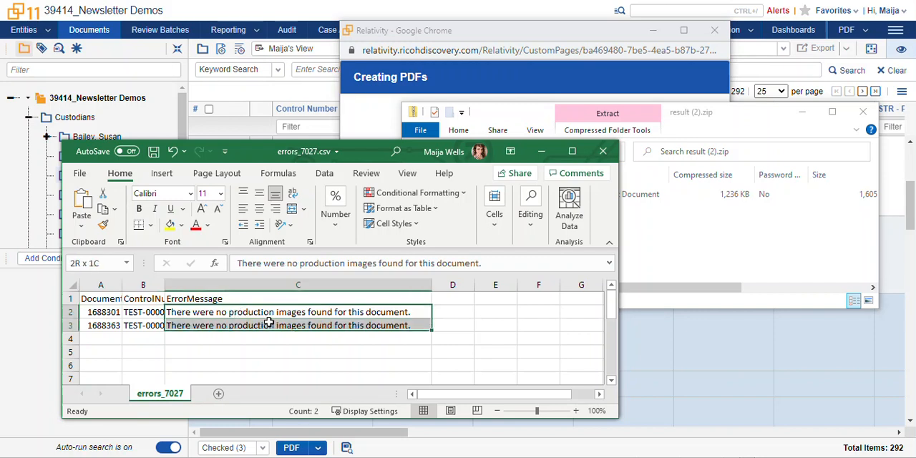
click(298, 325)
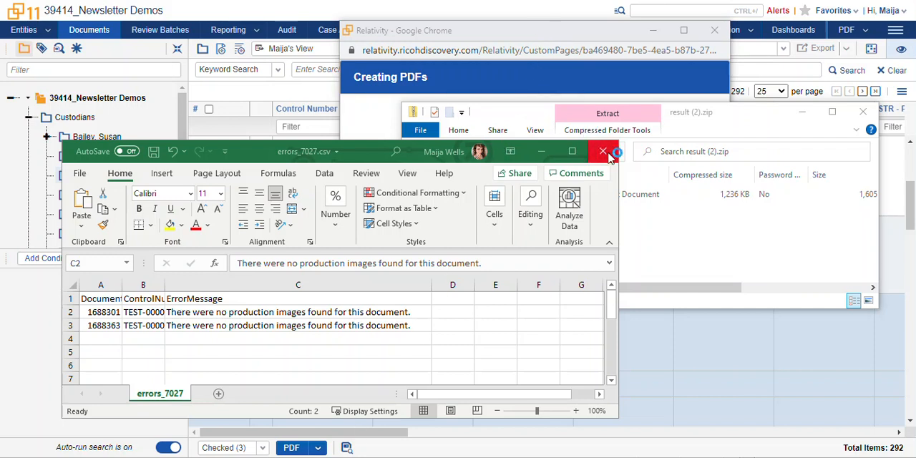
mouse_move(603, 151)
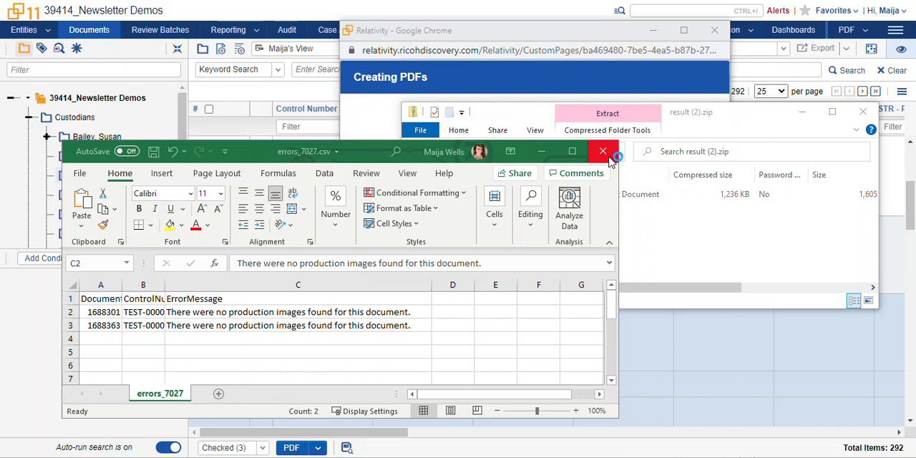
Step: Close the Excel error spreadsheet and open TEST-0000032064.0003 in the viewer
click(603, 151)
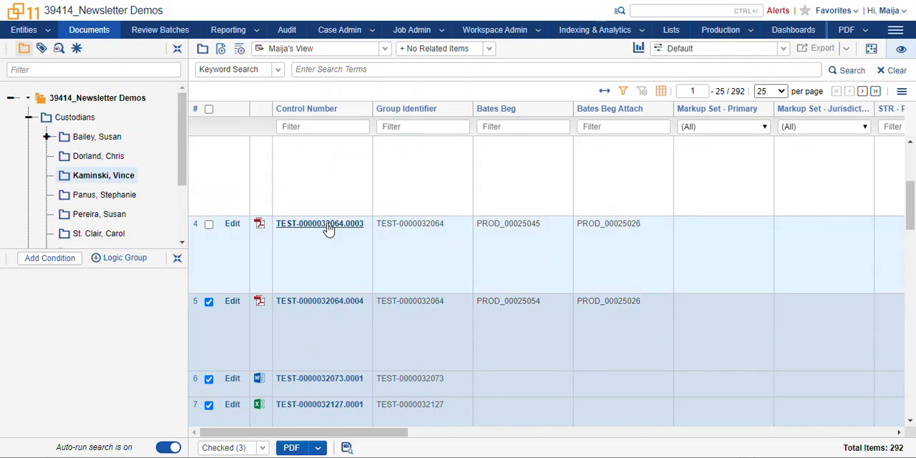
click(319, 223)
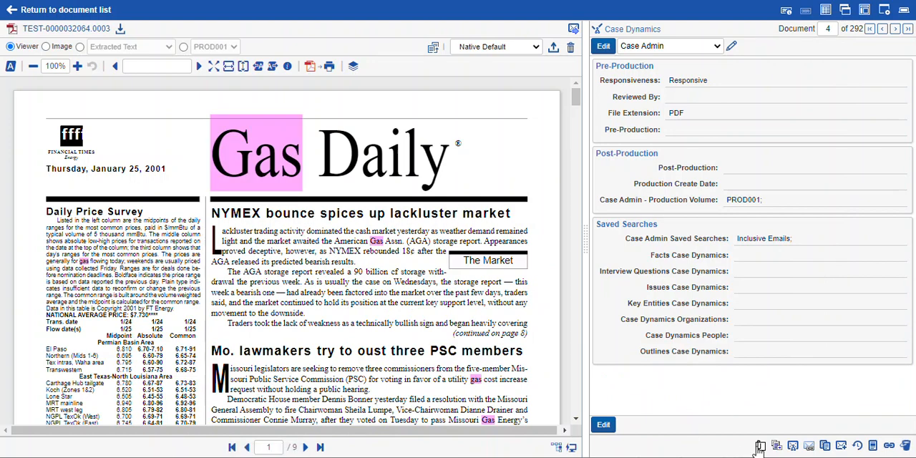
Step: Show the Family pane listing the newsletter's five family documents and mark the parent's control number
click(761, 445)
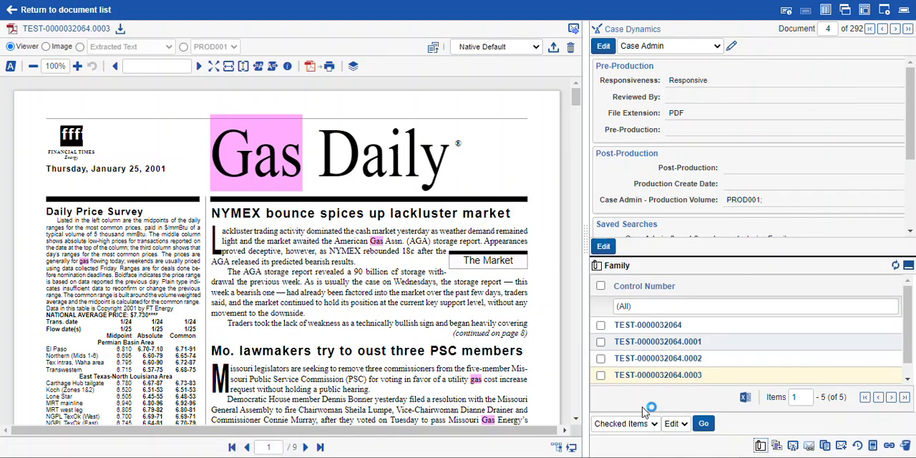
click(677, 423)
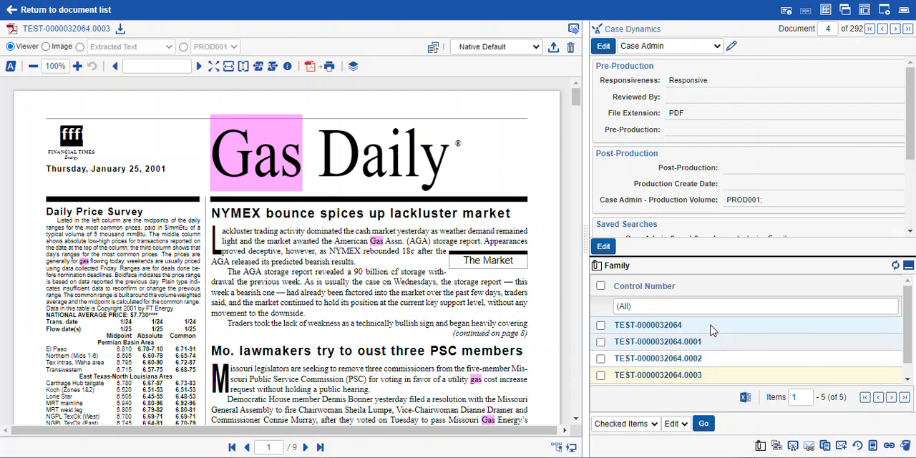
click(648, 325)
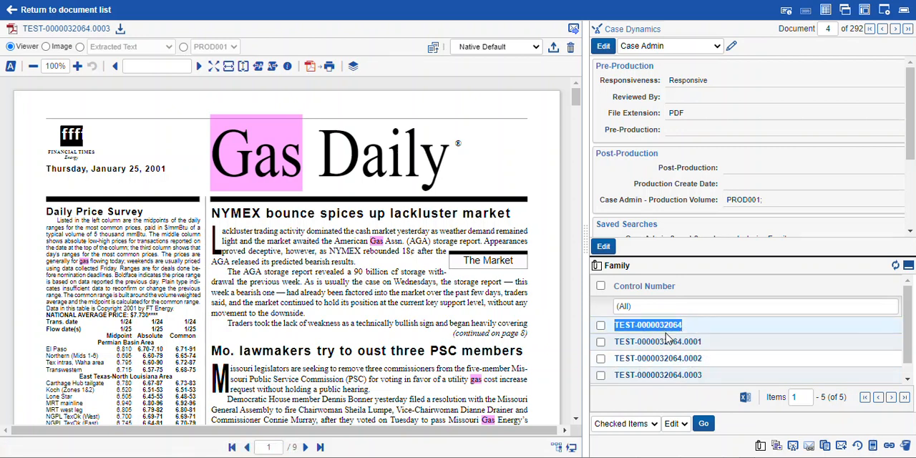
click(648, 325)
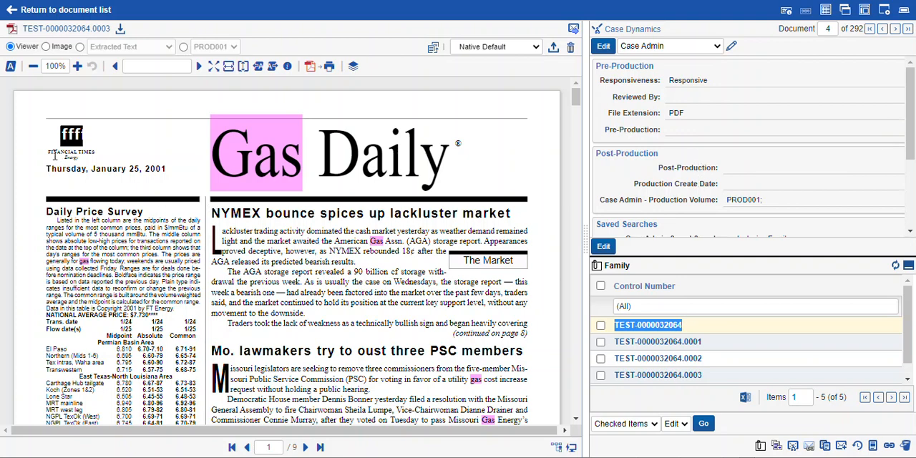
mouse_move(65, 9)
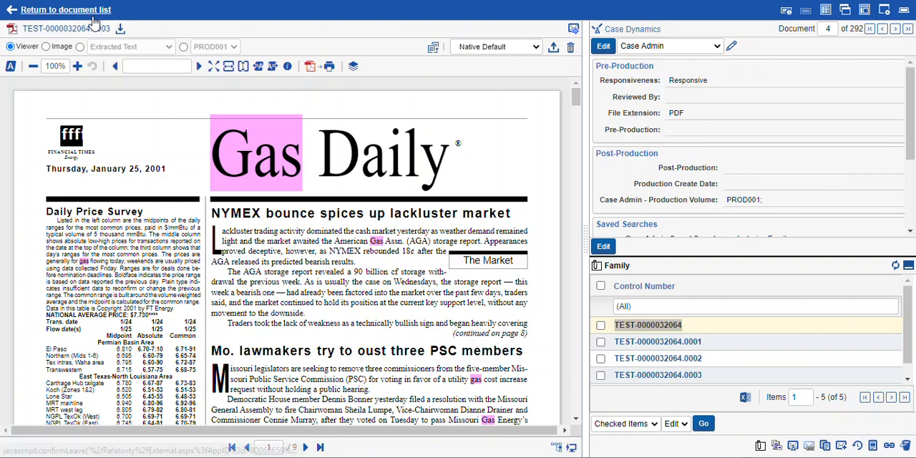
click(65, 10)
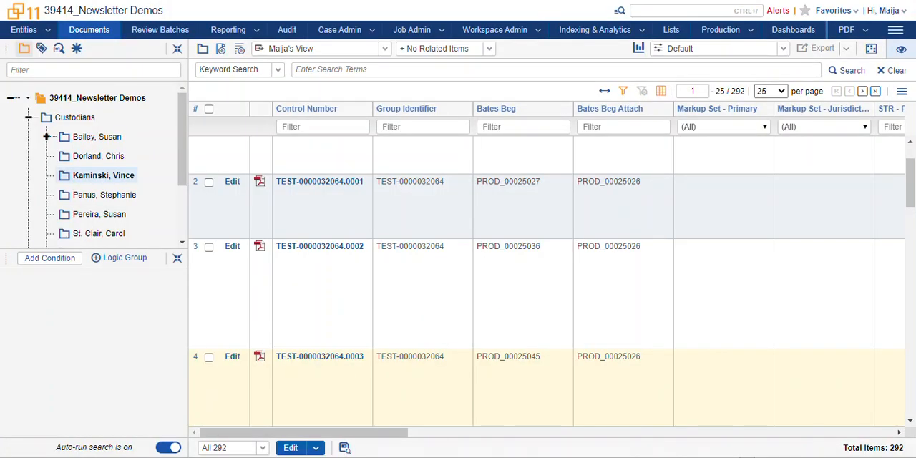
click(422, 126)
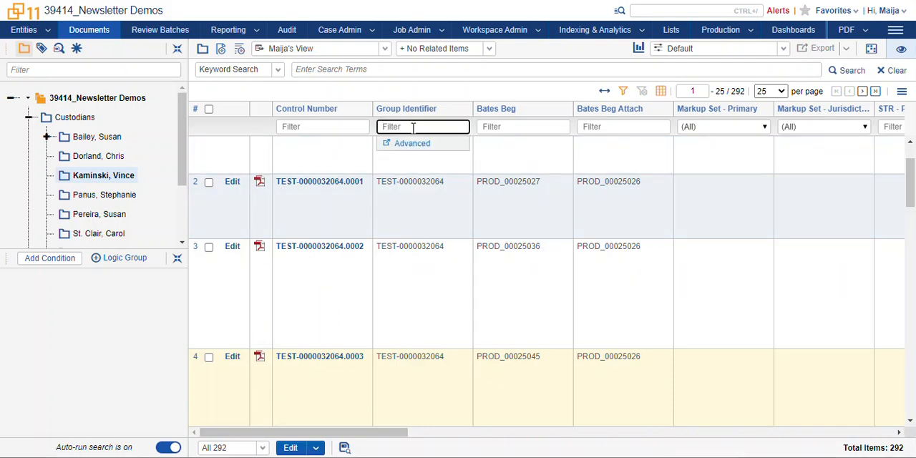
text(TEST-0000032064)
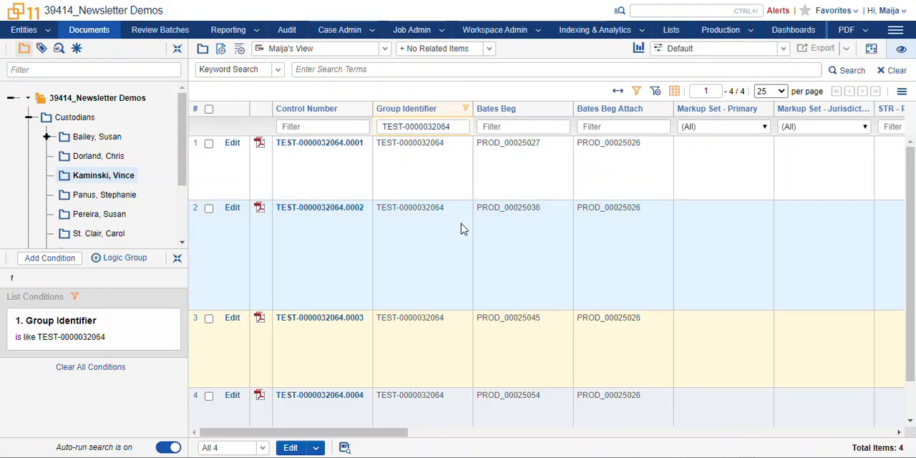
Step: Check all filtered documents, choose the PDF mass operation, and dismiss its dialog
click(208, 109)
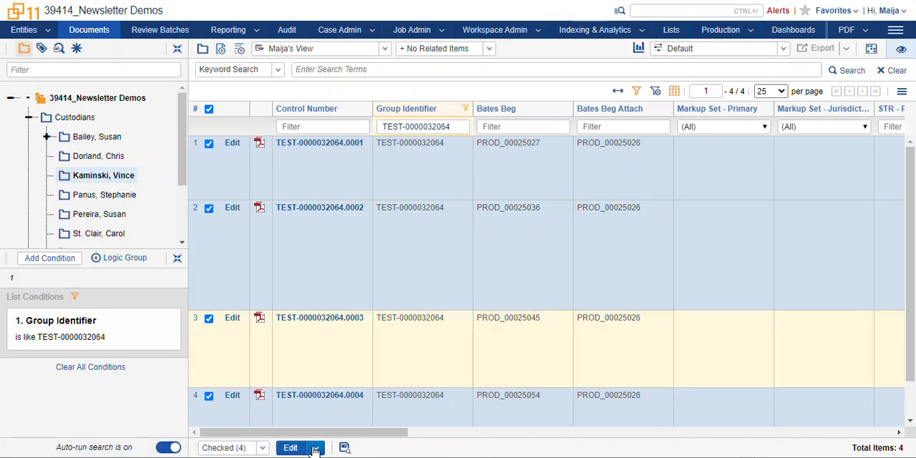
click(315, 448)
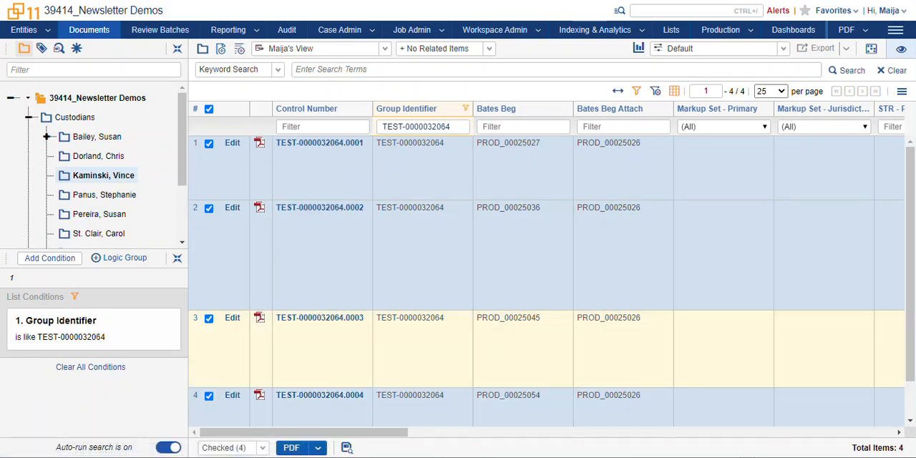
click(290, 447)
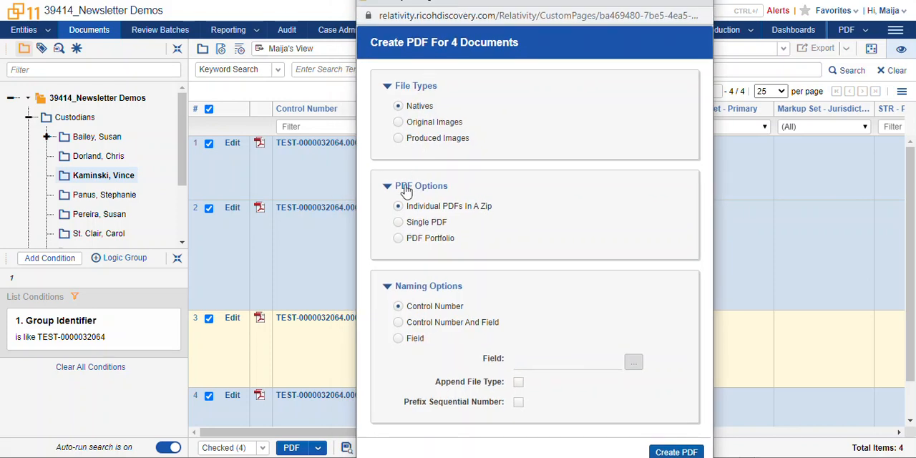
click(398, 222)
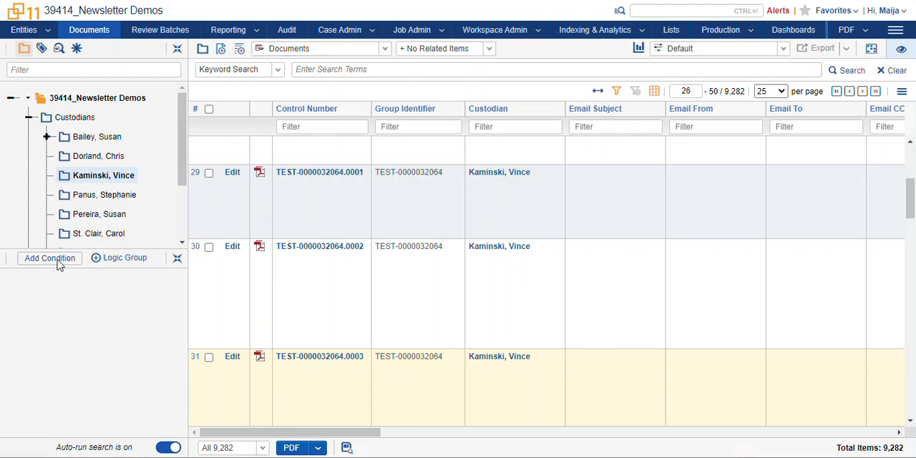
Step: Filter on Control Number TEST-0000032464.0001 with Family related items included
click(49, 258)
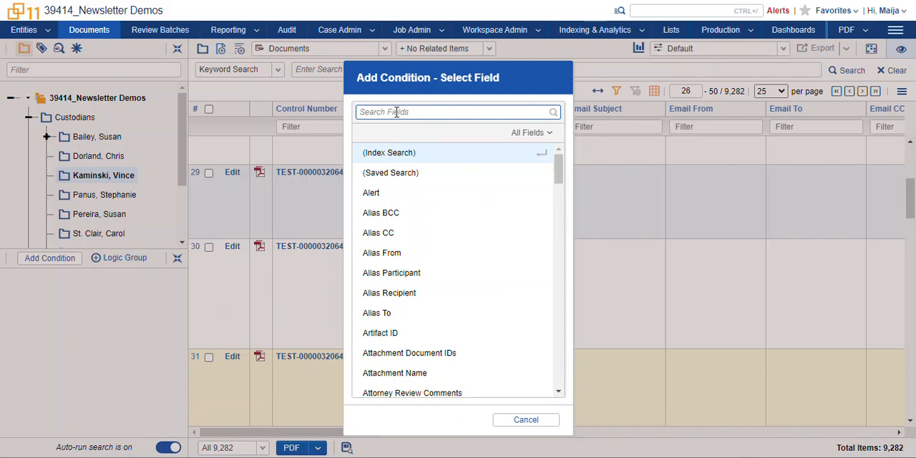
text(control)
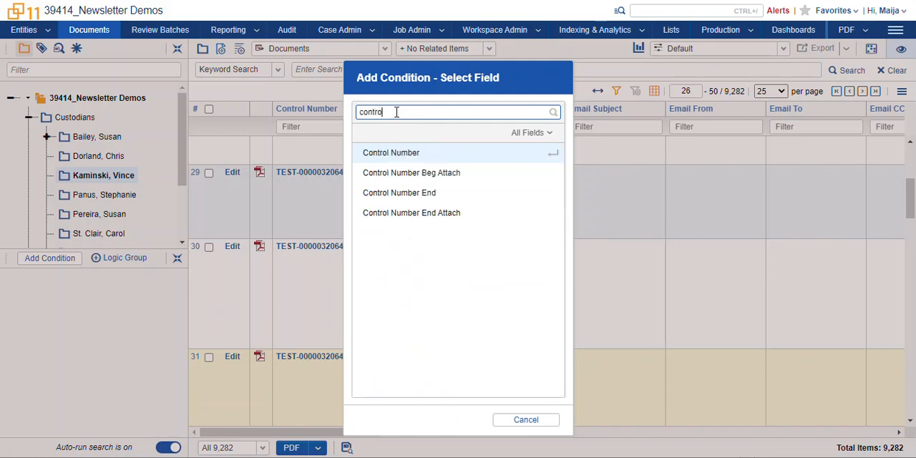
click(391, 152)
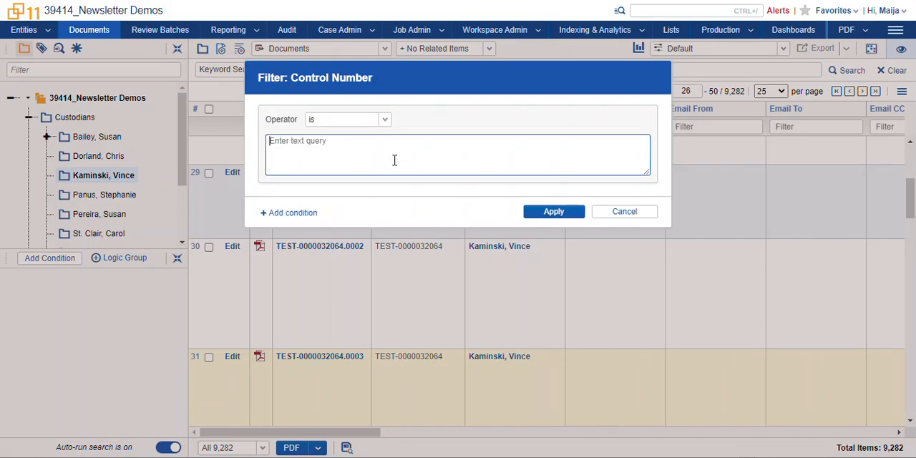
click(553, 211)
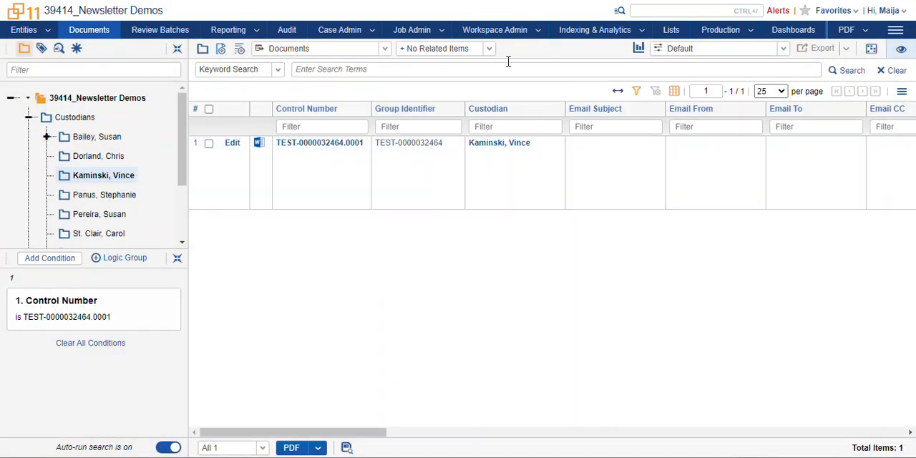
click(444, 48)
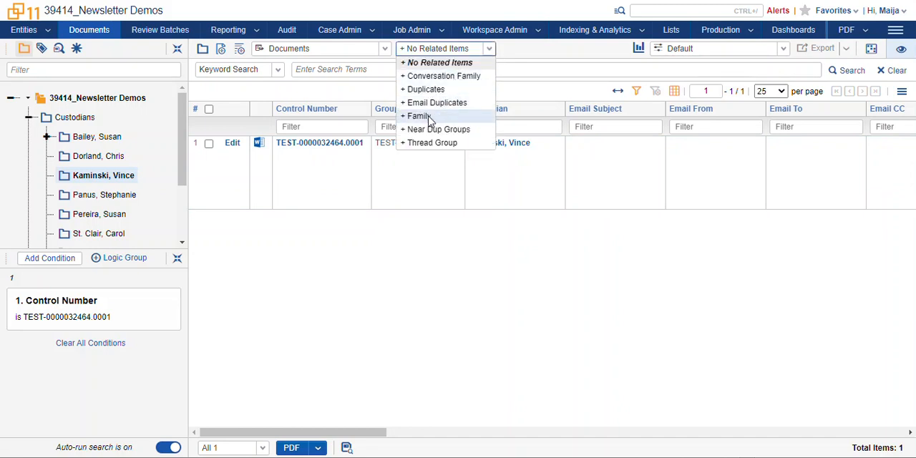
click(419, 116)
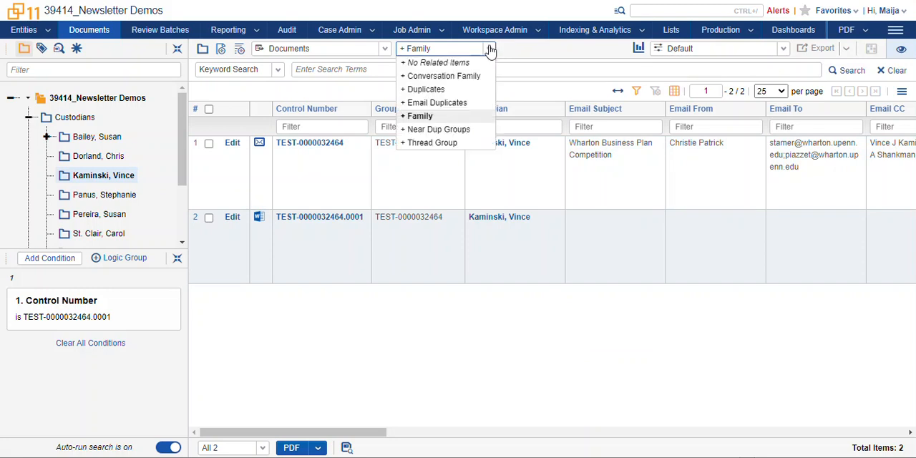
mouse_move(434, 129)
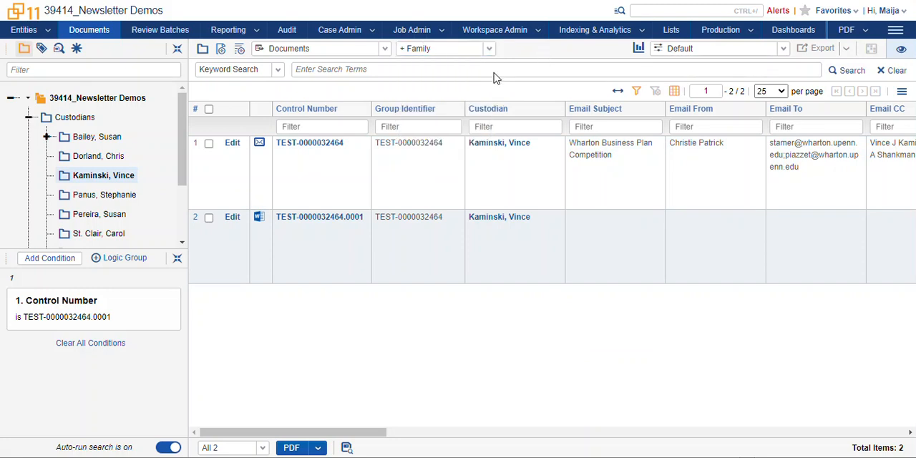
Step: Check the parent email and attachment, choose PDF, and close the Create PDF popup
click(209, 109)
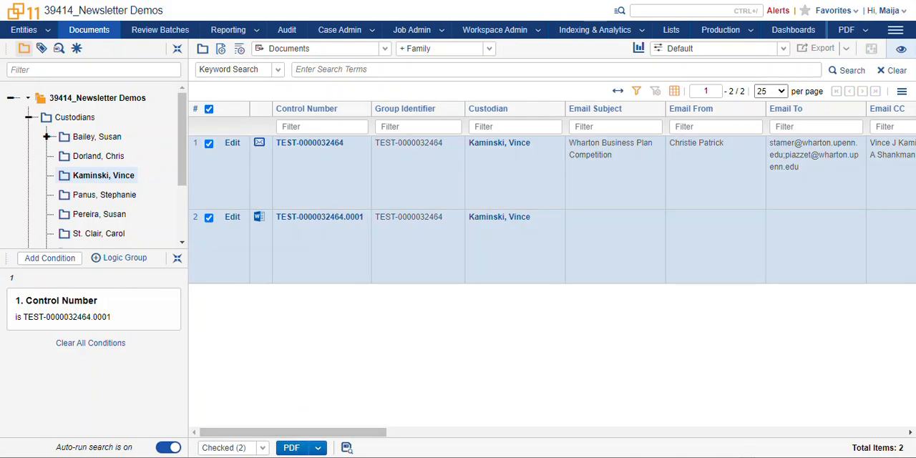
click(290, 447)
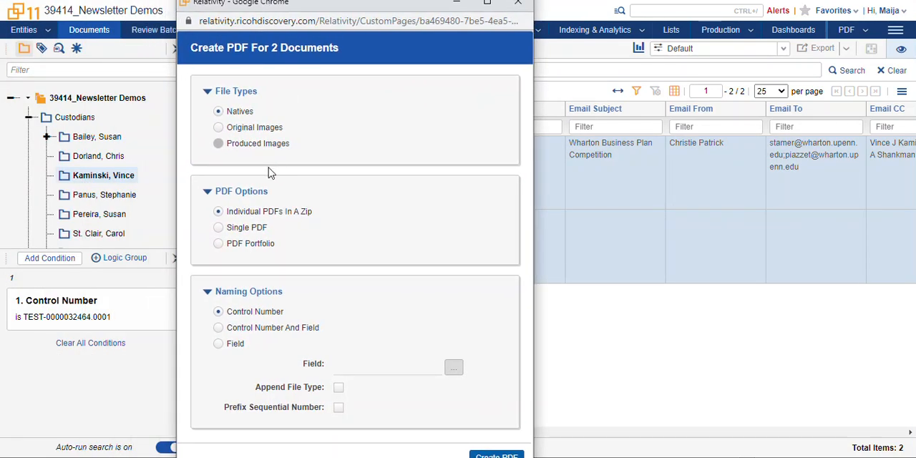
click(218, 227)
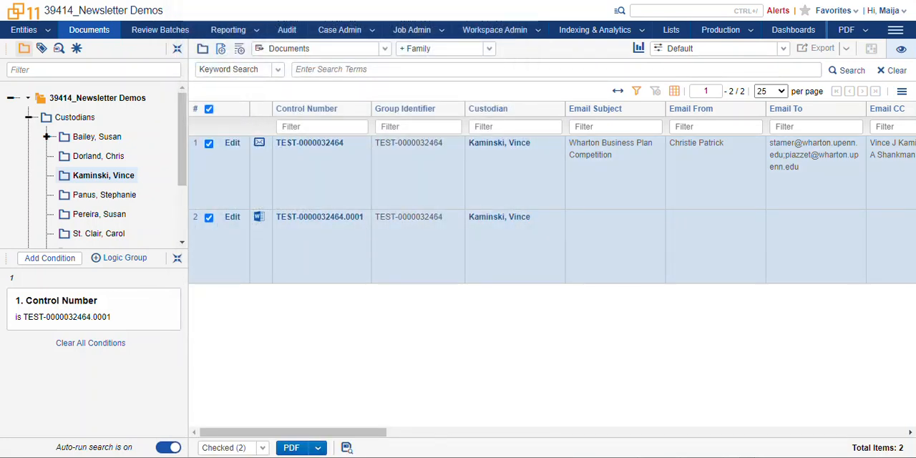
click(323, 126)
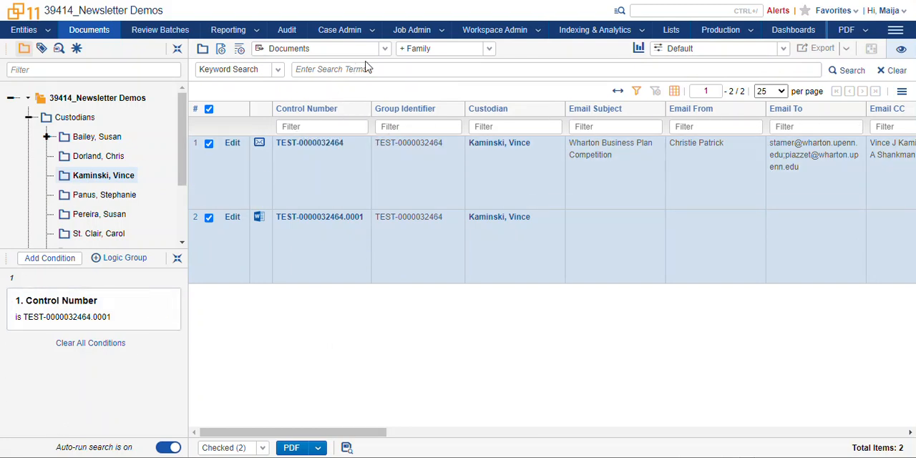
mouse_move(508, 53)
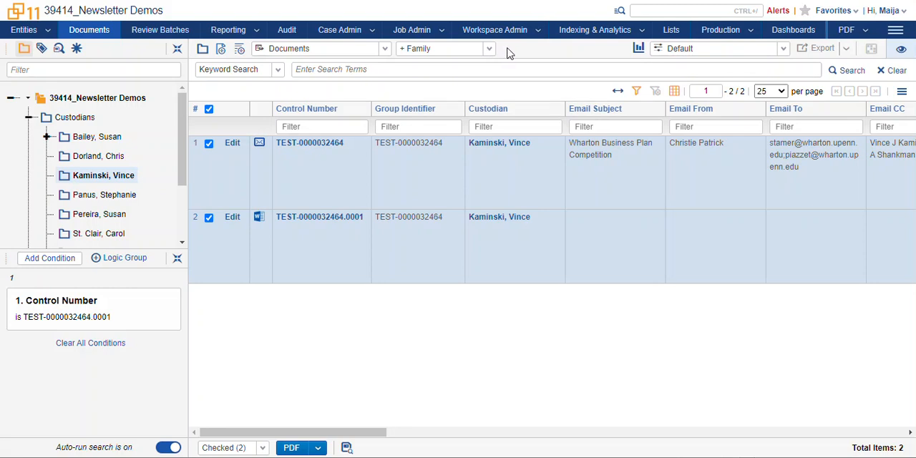
mouse_move(509, 61)
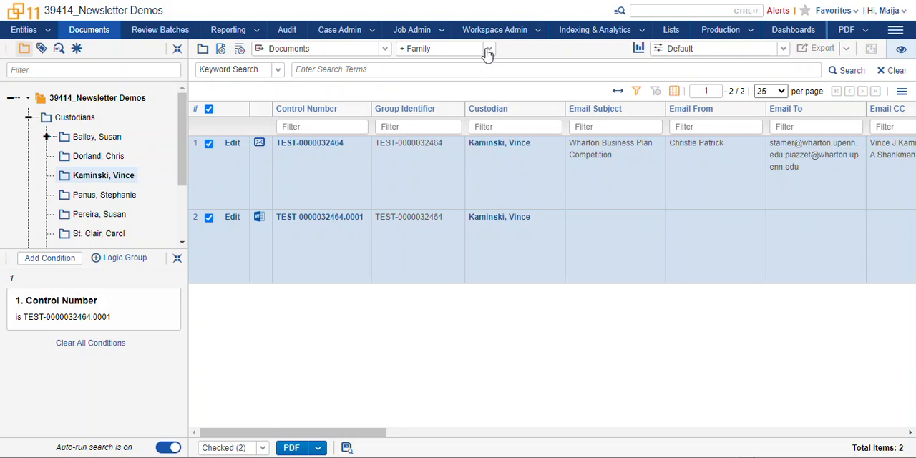
click(488, 50)
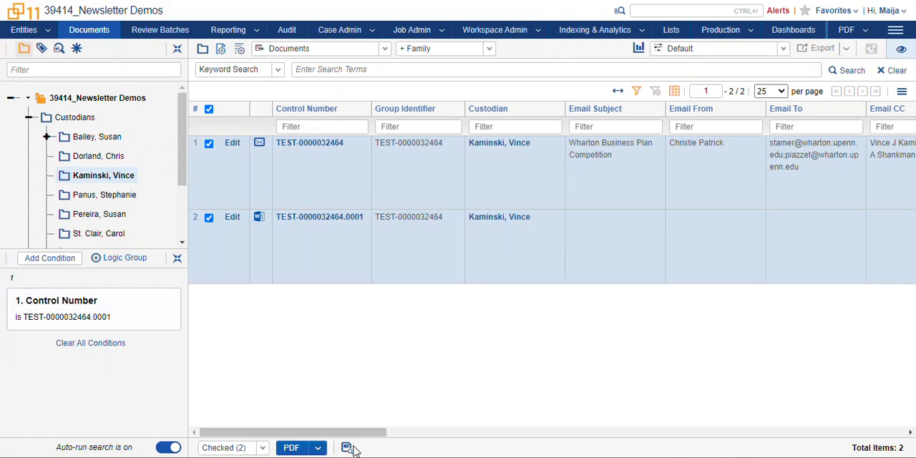
click(348, 447)
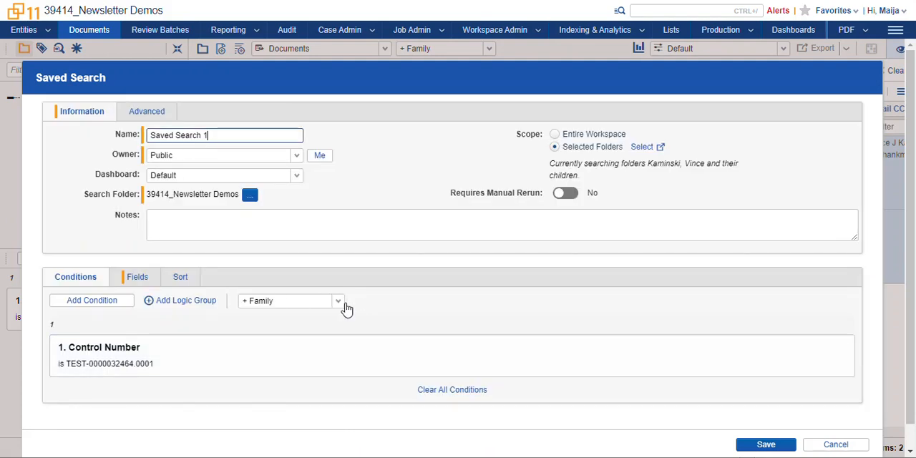
click(338, 300)
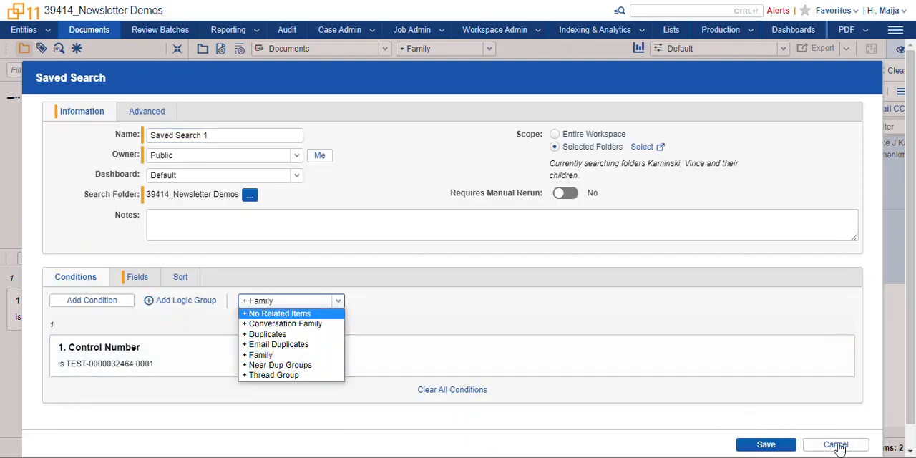
click(836, 444)
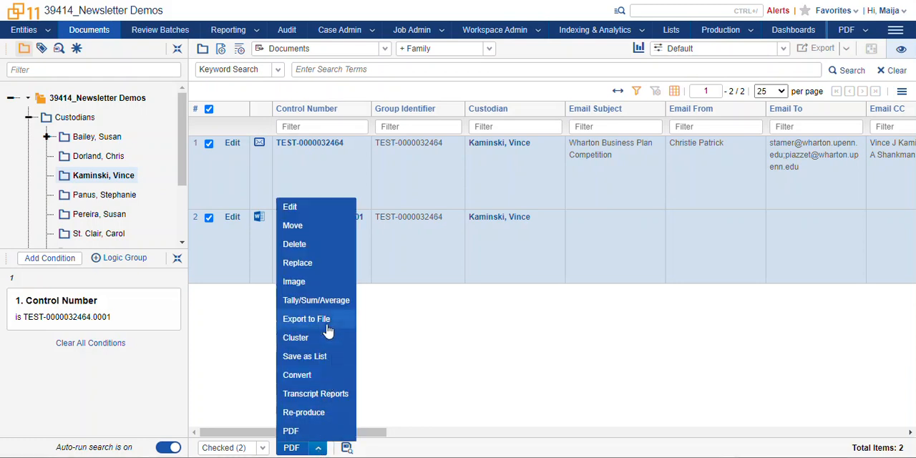
mouse_move(294, 282)
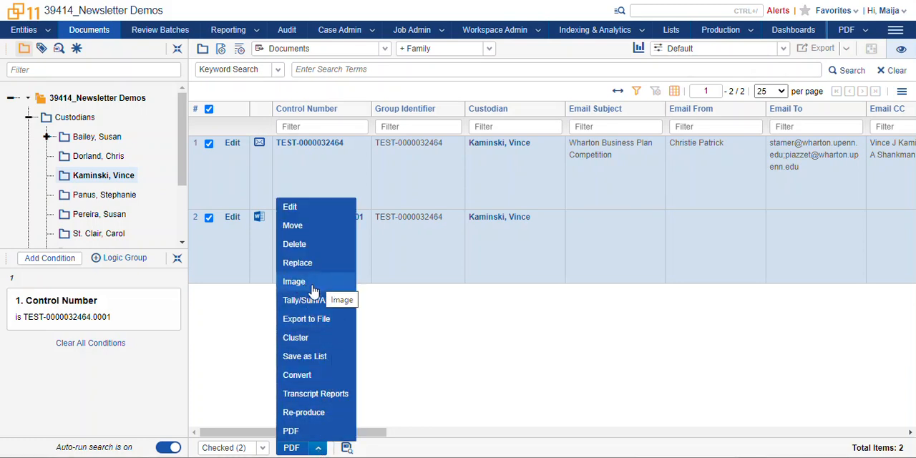
mouse_move(395, 301)
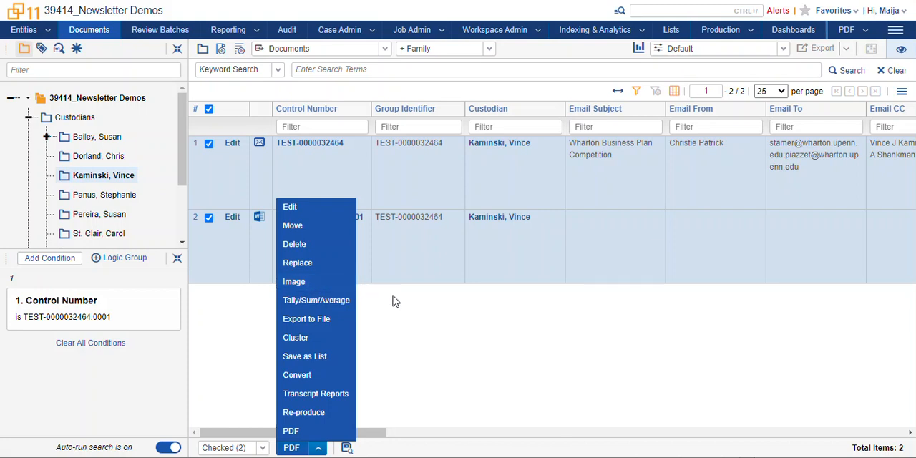
click(404, 307)
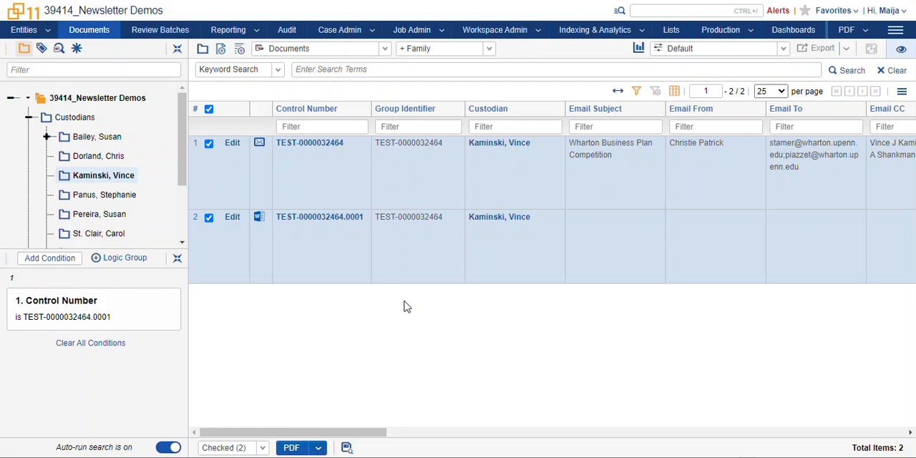
mouse_move(405, 310)
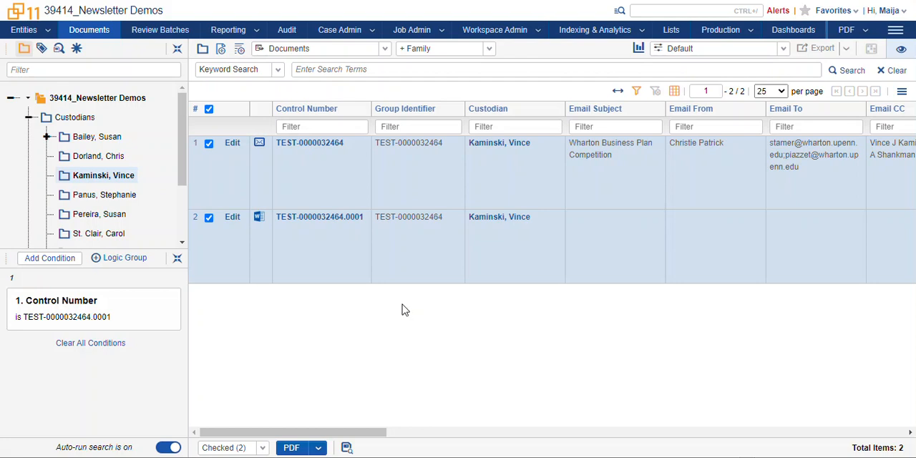